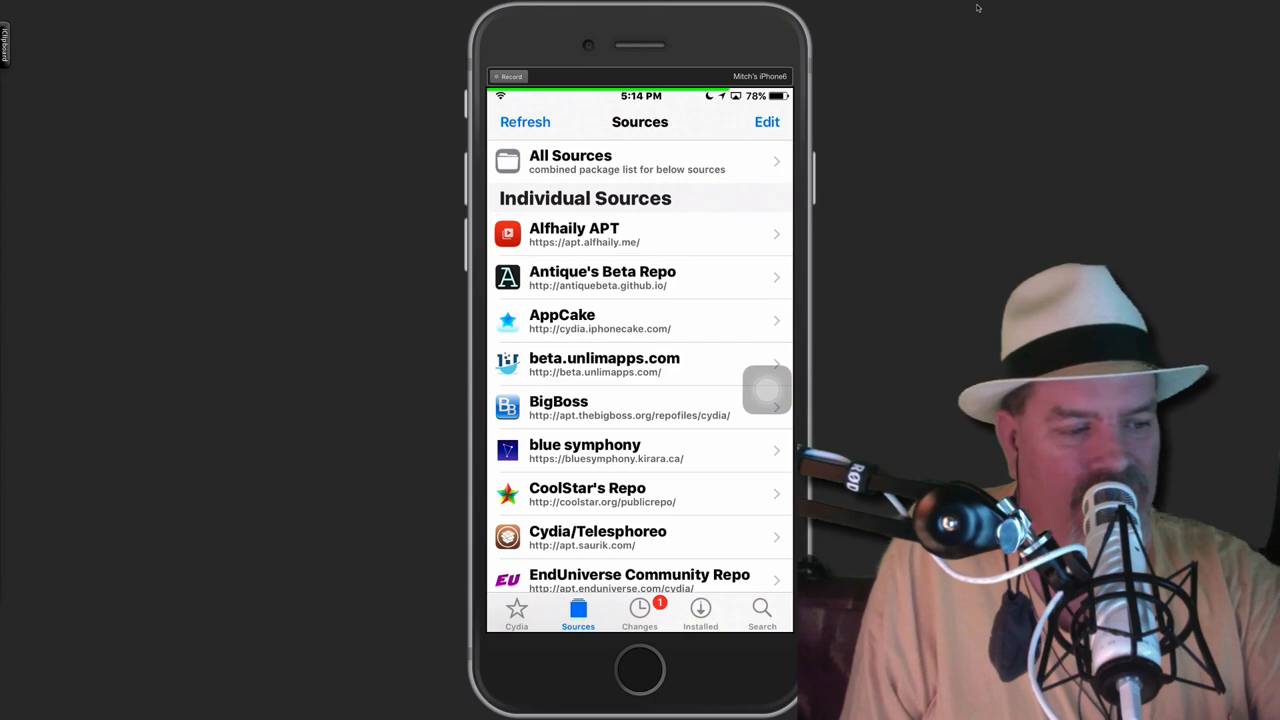
Step: List all packages in Karen's Pineapple Repo and open AppSync Unified's details
{"action": "scroll", "scroll_direction": "down", "scroll_amount": 3}
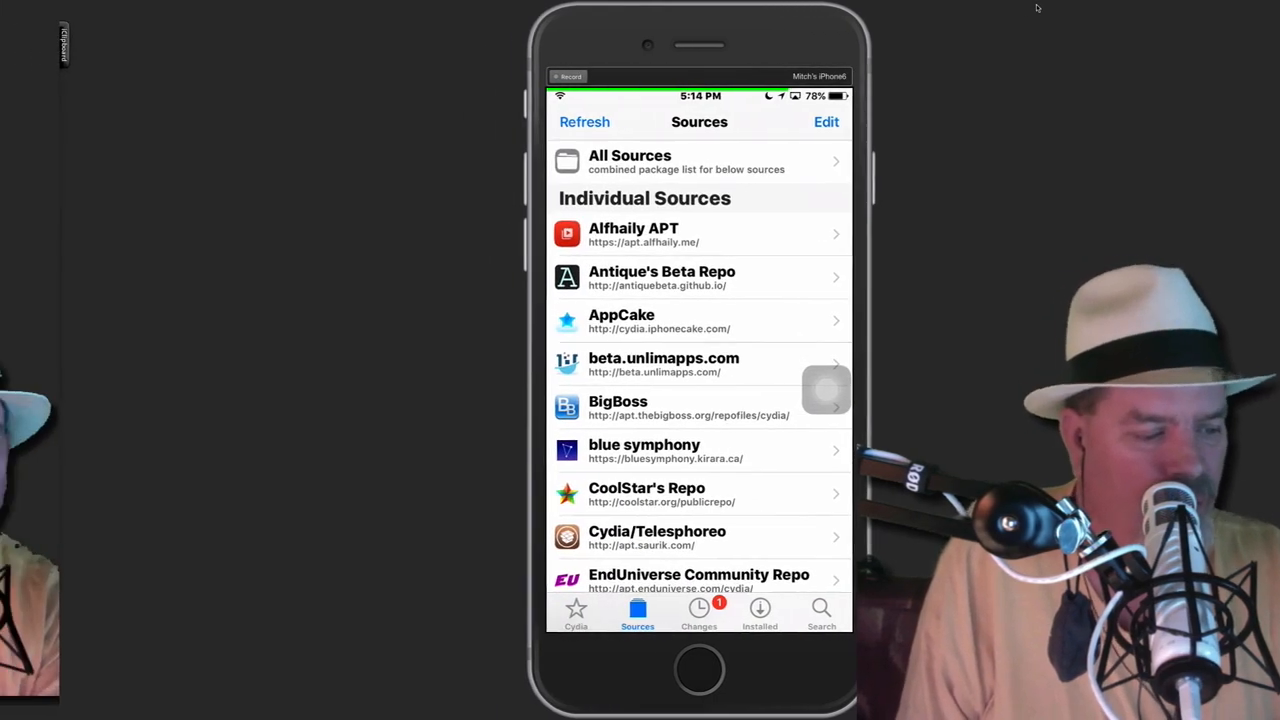
{"action": "scroll", "scroll_direction": "down", "scroll_amount": 3}
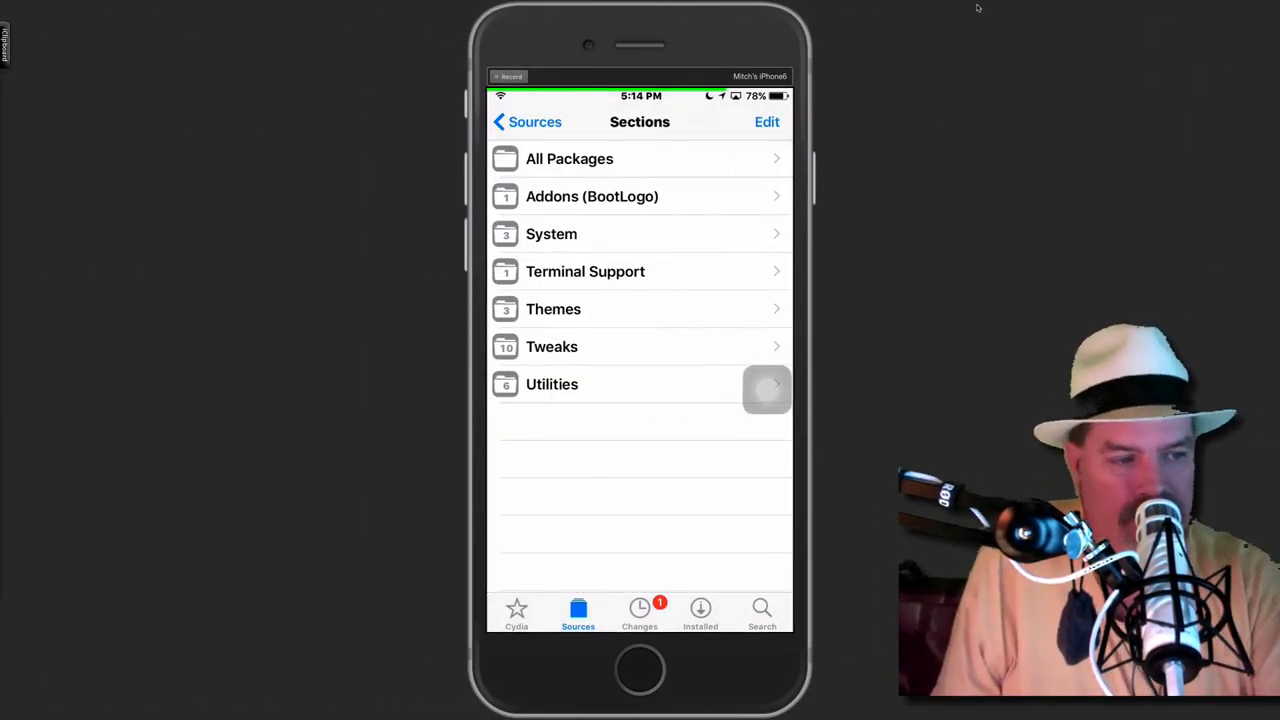
{"action": "left_click", "coordinate": [569, 158]}
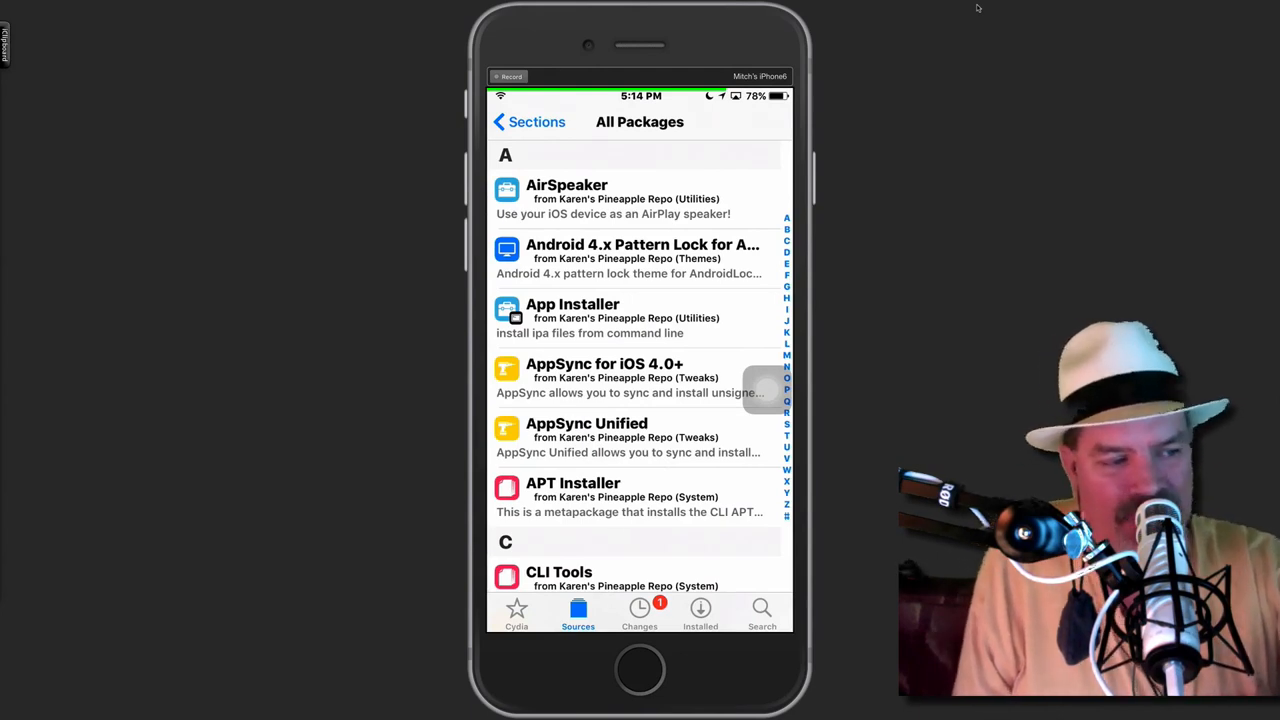
{"action": "left_click", "coordinate": [587, 437]}
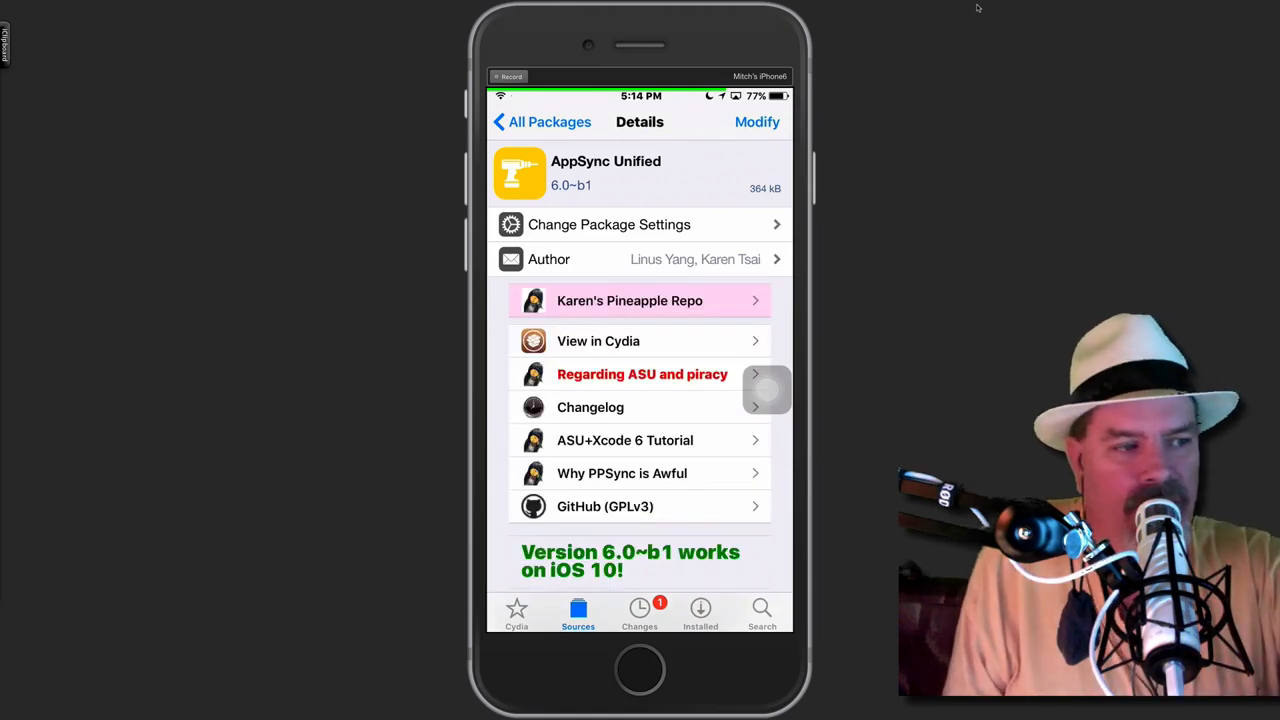
{"action": "scroll", "scroll_direction": "down", "scroll_amount": 3}
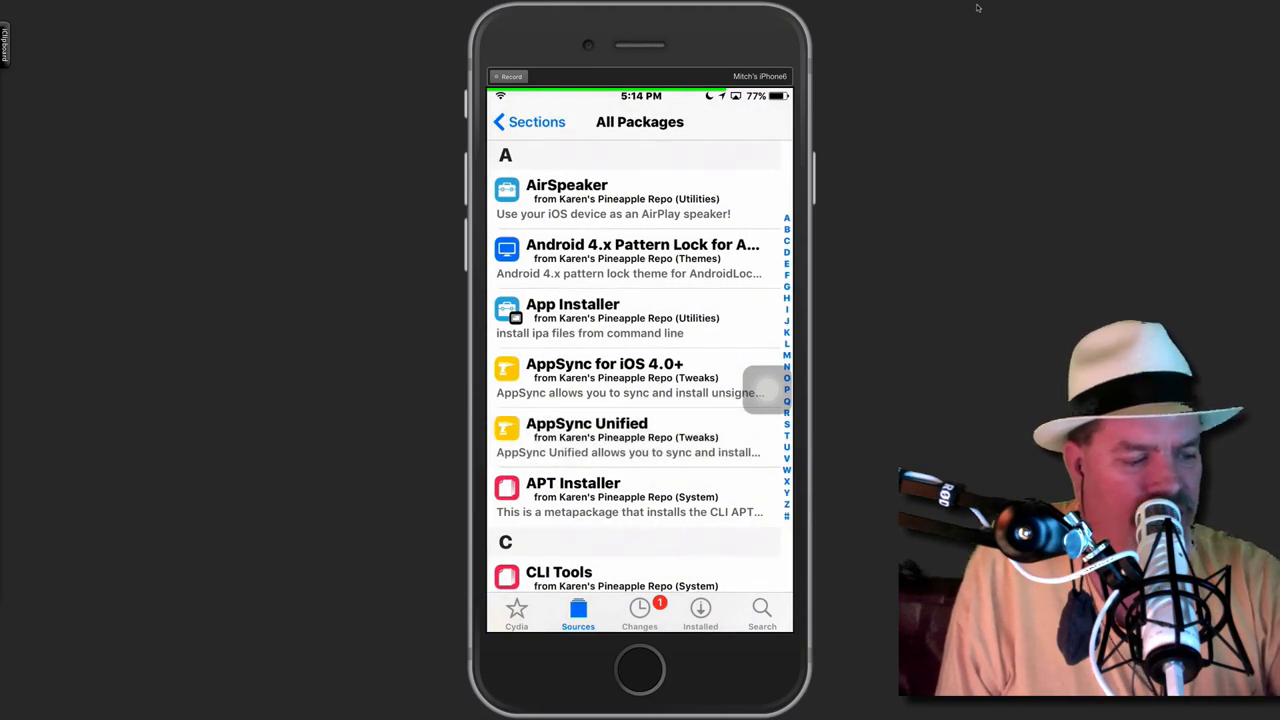
Step: Check the Installed and Changes tabs, then reopen AppSync Unified 6.0~b1 for installing
{"action": "left_click", "coordinate": [700, 613]}
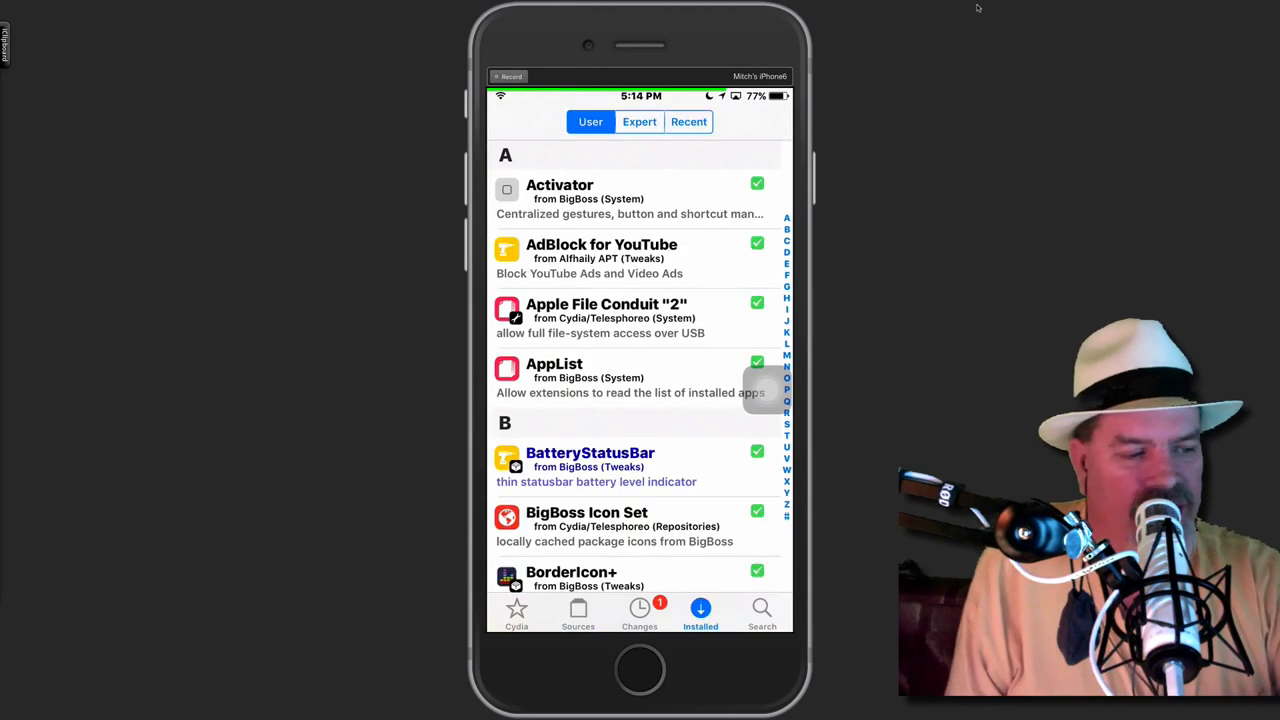
{"action": "left_click", "coordinate": [639, 613]}
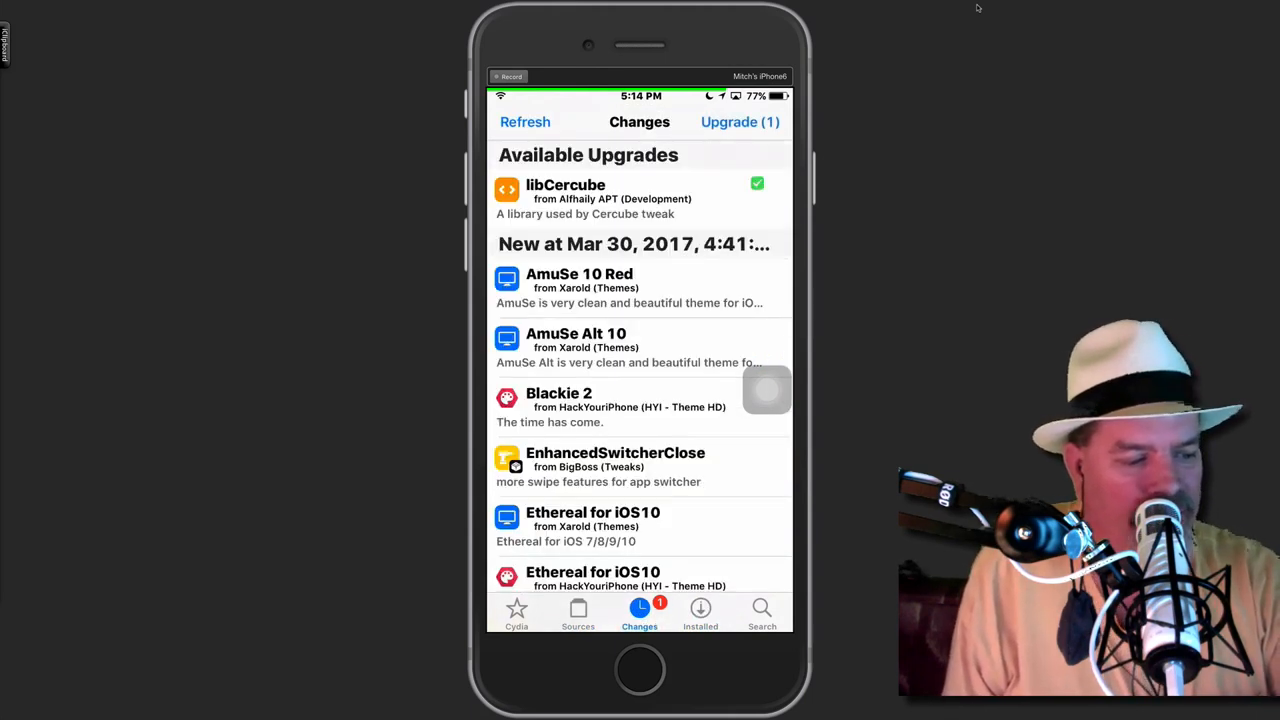
{"action": "left_click", "coordinate": [578, 612]}
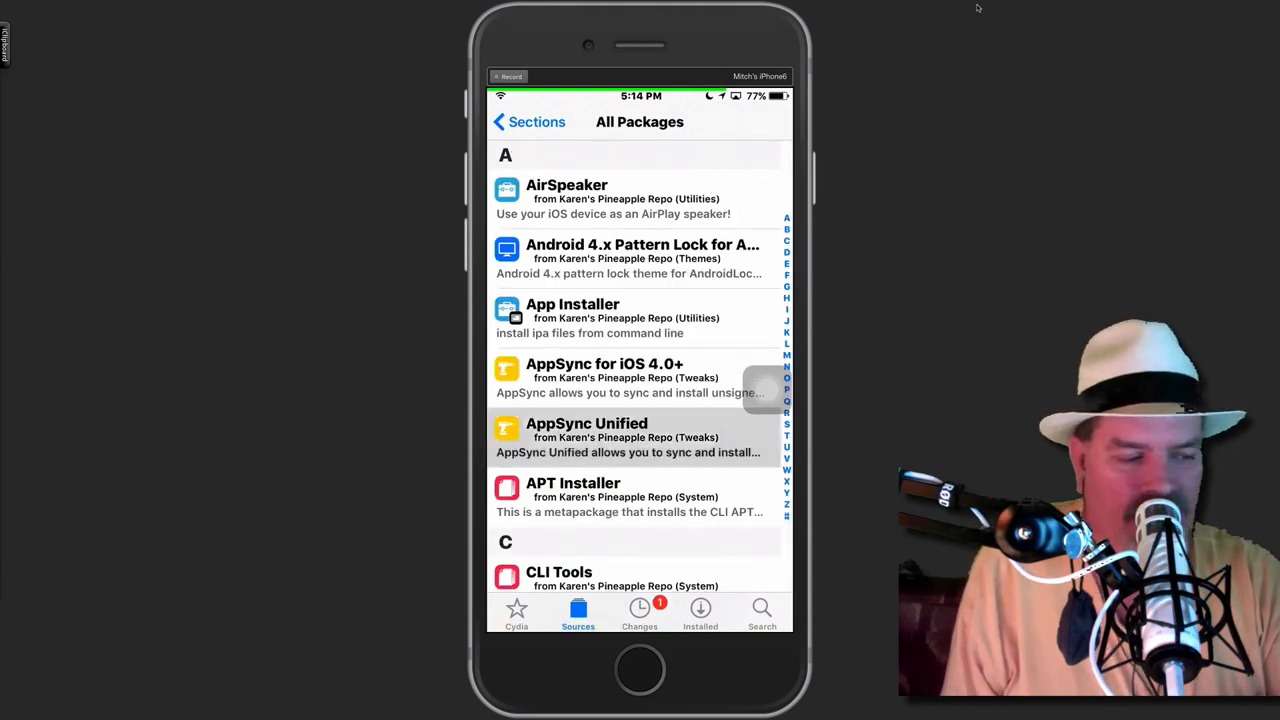
{"action": "left_click", "coordinate": [586, 437]}
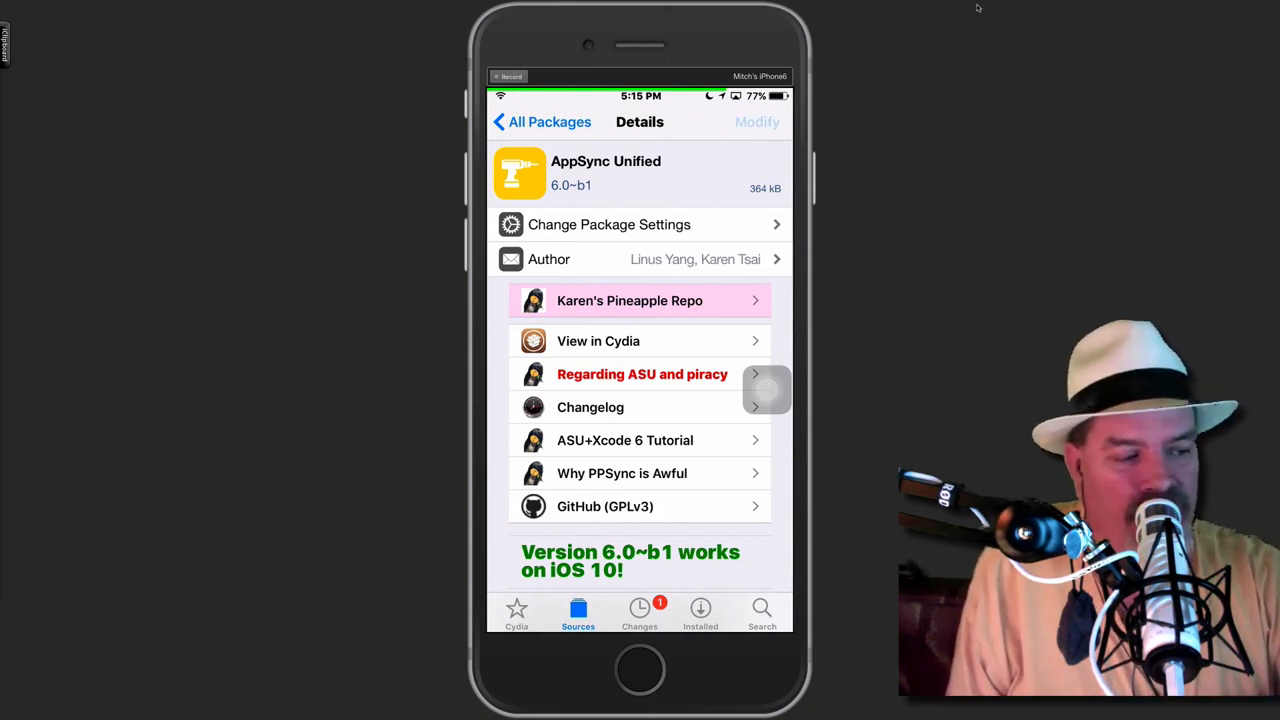
{"action": "left_click", "coordinate": [757, 121]}
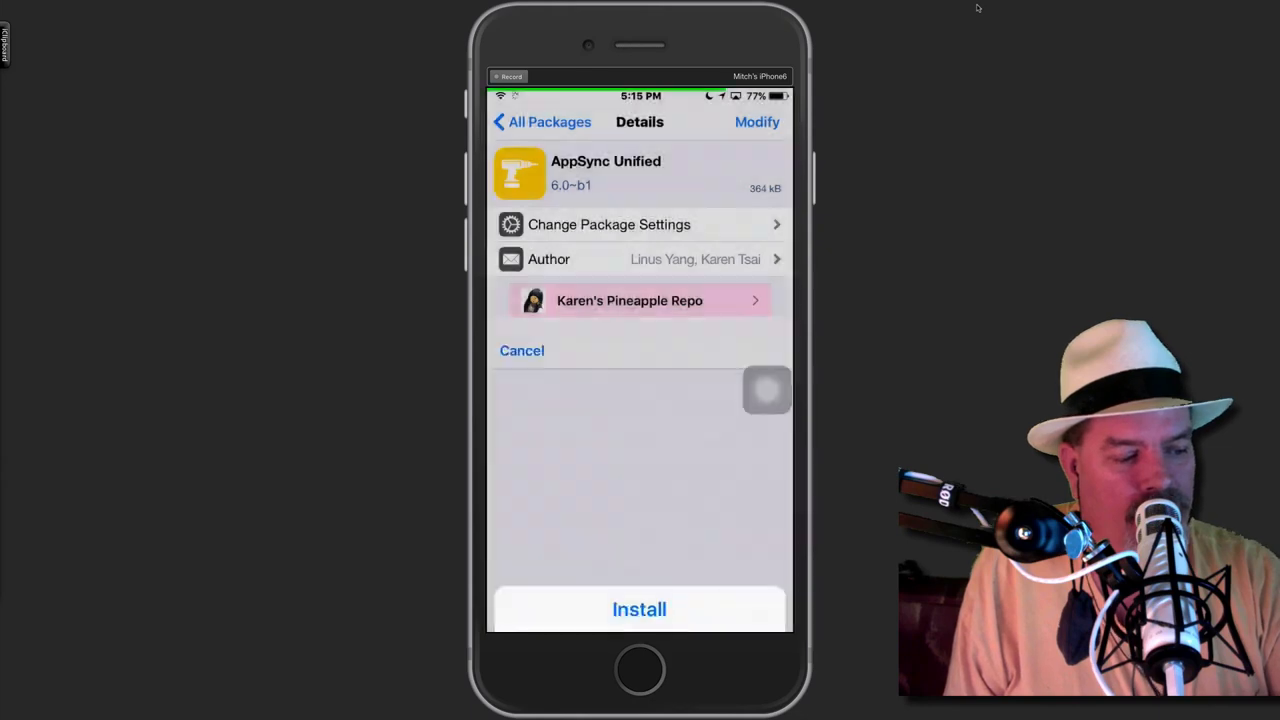
Step: Confirm the AppSync Unified 6.0~b1 installation on the iPhone
{"action": "left_click", "coordinate": [639, 609]}
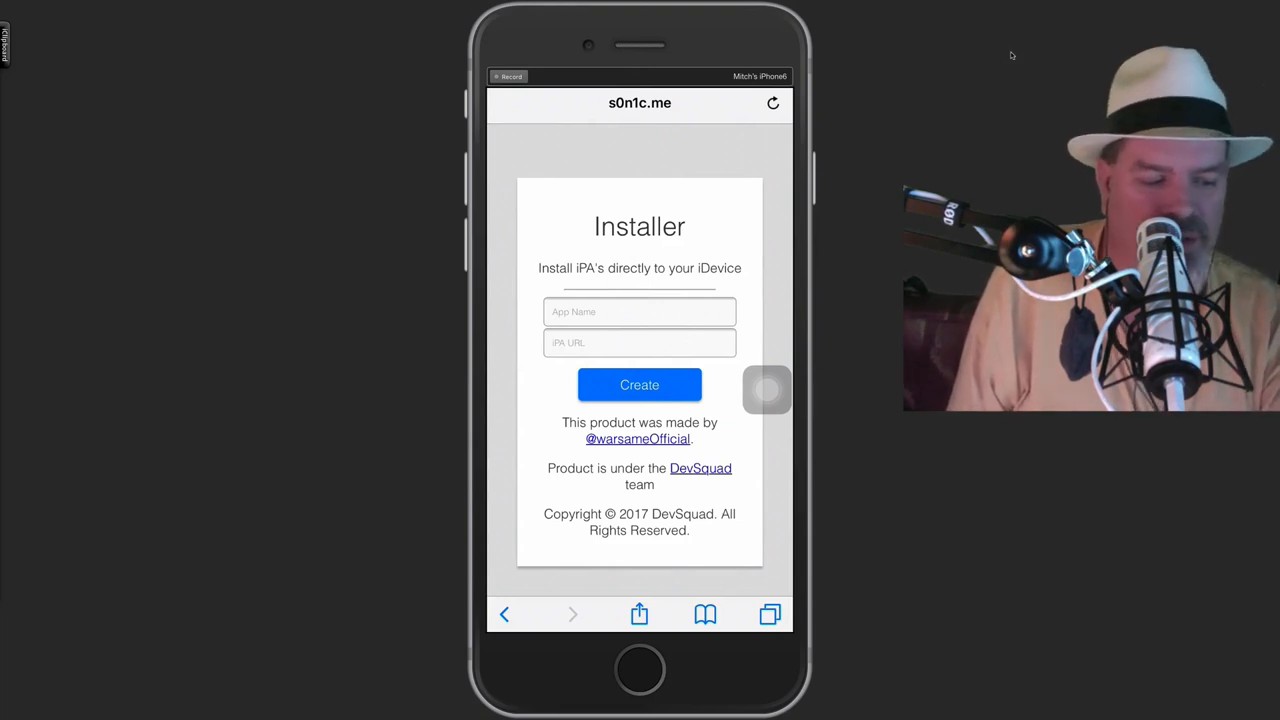
Step: Save the s0n1c.me Installer page as an 'installer' home screen icon and open the IPA links note
{"action": "left_click", "coordinate": [639, 614]}
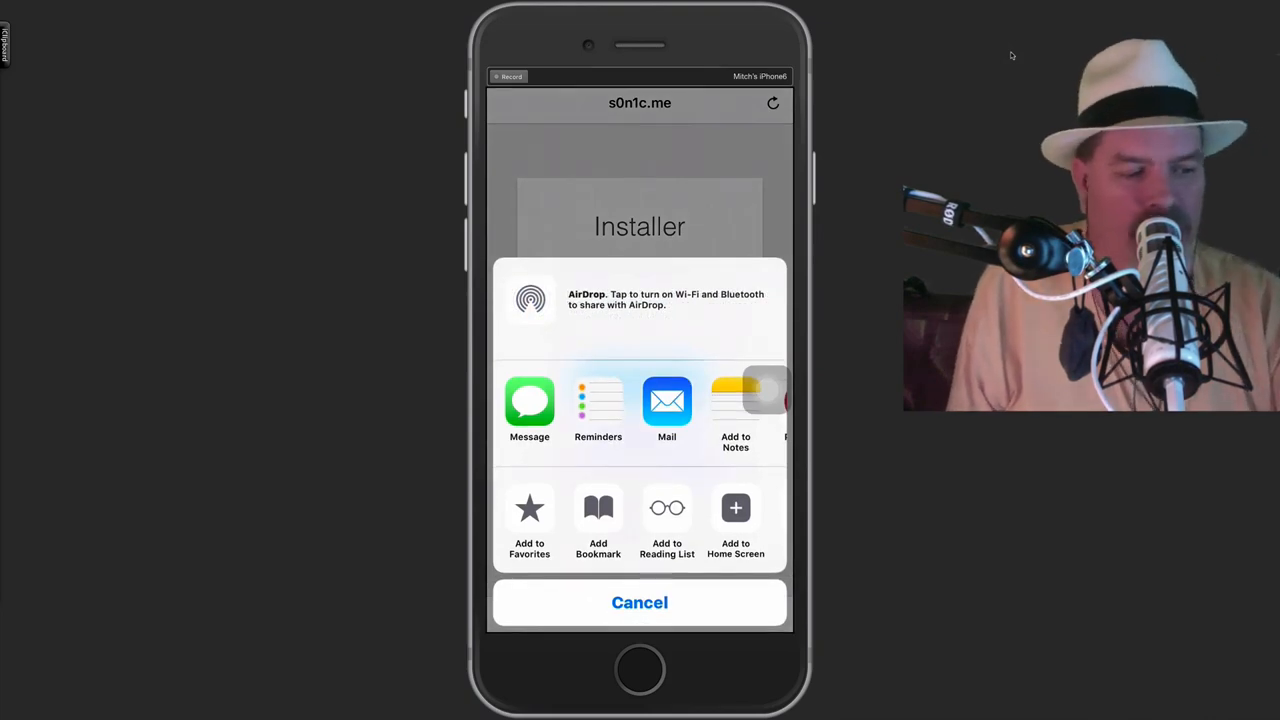
{"action": "left_click", "coordinate": [639, 602]}
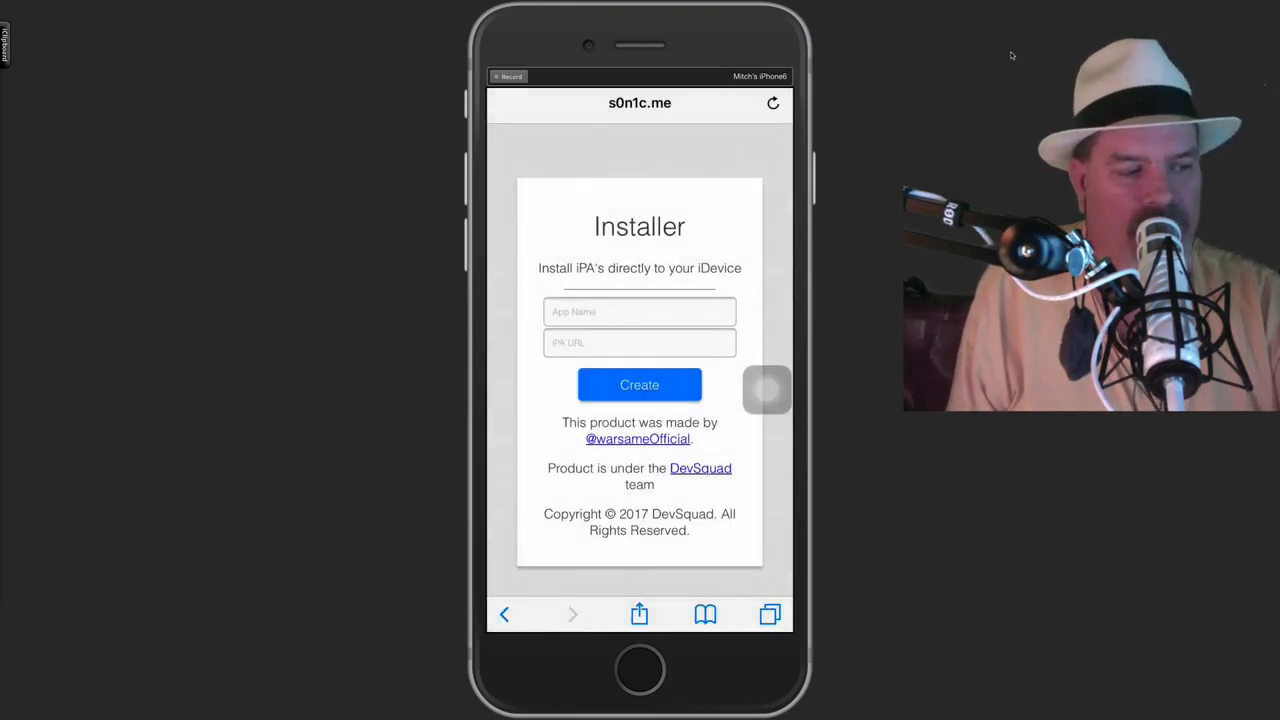
{"action": "left_click", "coordinate": [639, 614]}
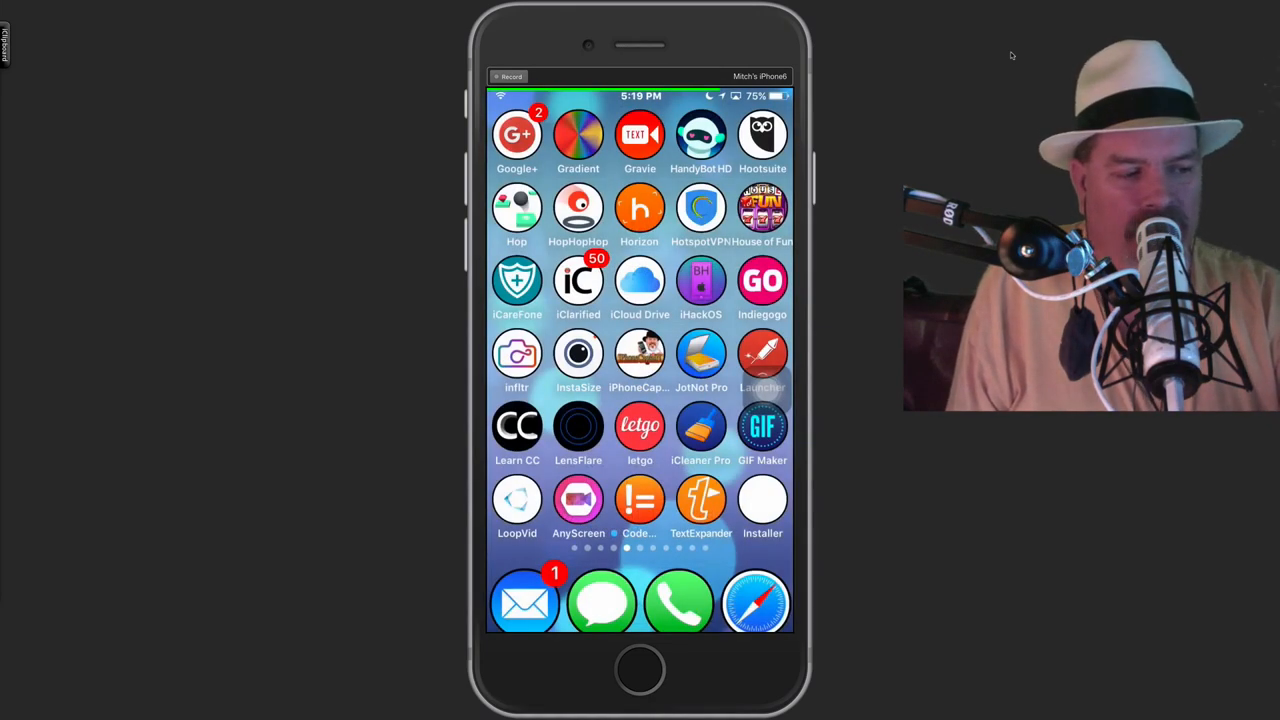
{"action": "left_click", "coordinate": [757, 600]}
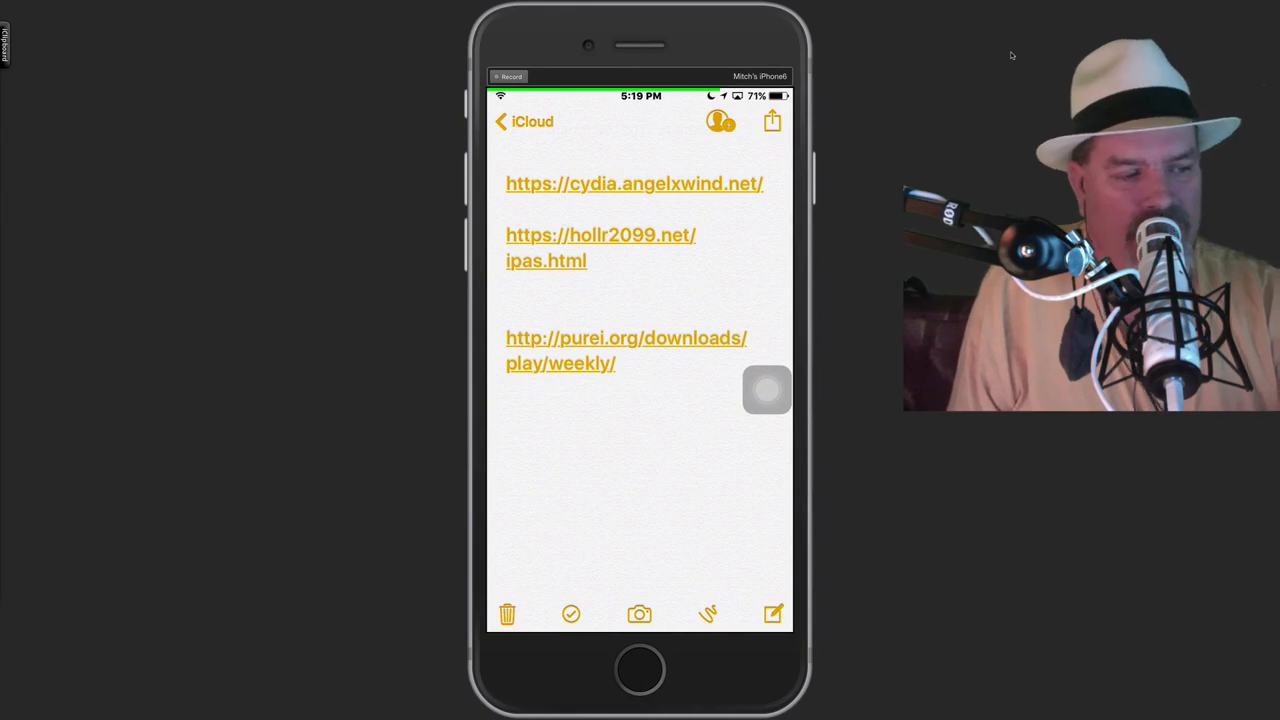
Step: Browse the hollr2099.net IPA catalogue and select its ipas.html address for copying
{"action": "left_click", "coordinate": [600, 247]}
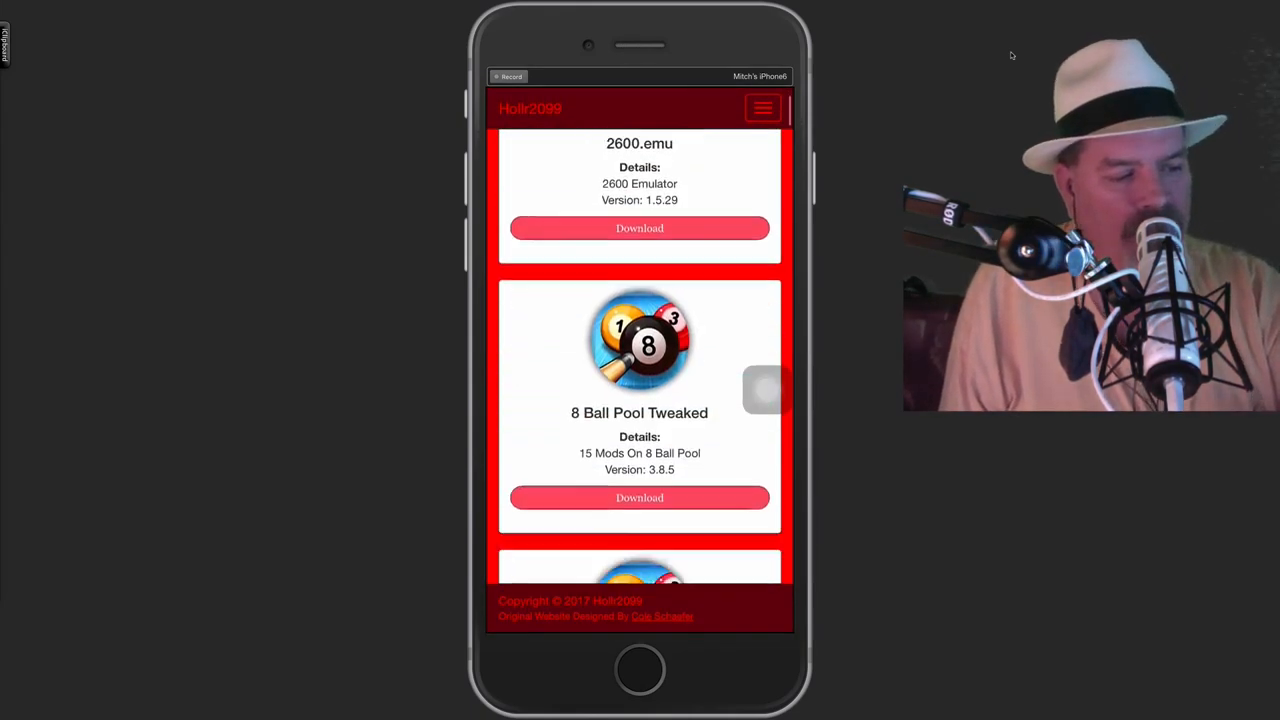
{"action": "scroll", "scroll_direction": "down", "scroll_amount": 3}
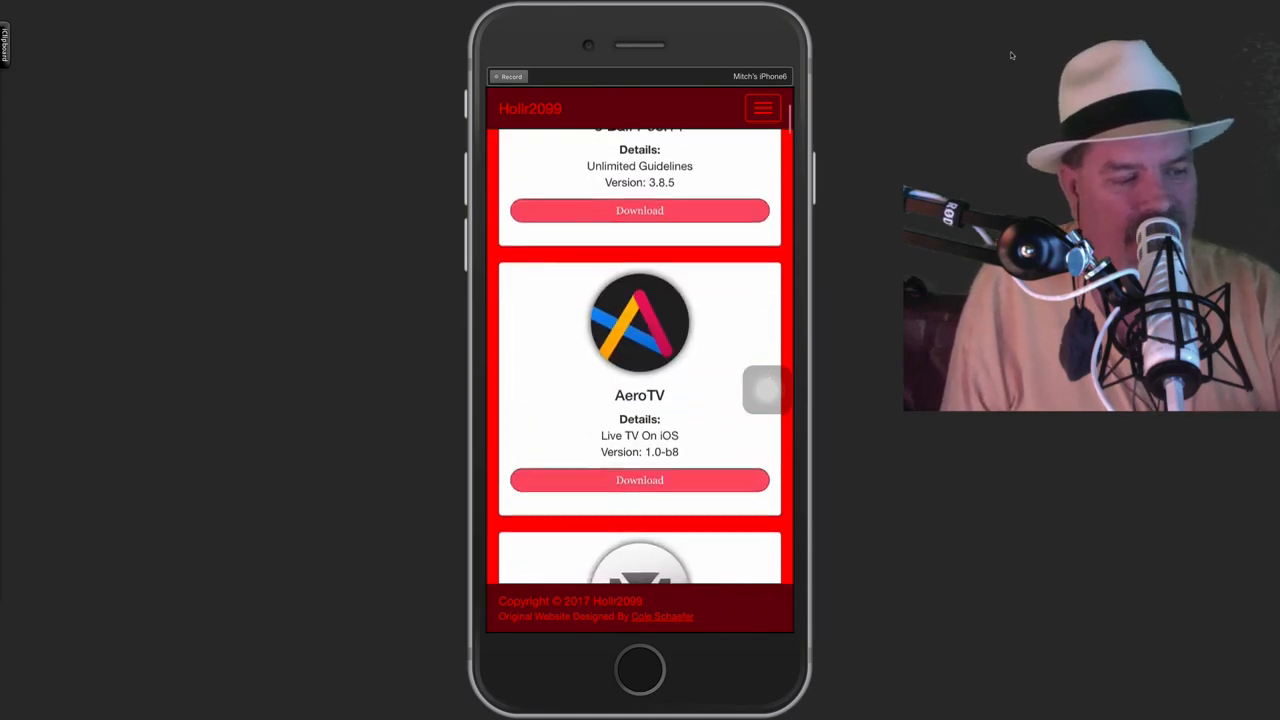
{"action": "scroll", "scroll_direction": "down", "scroll_amount": 3}
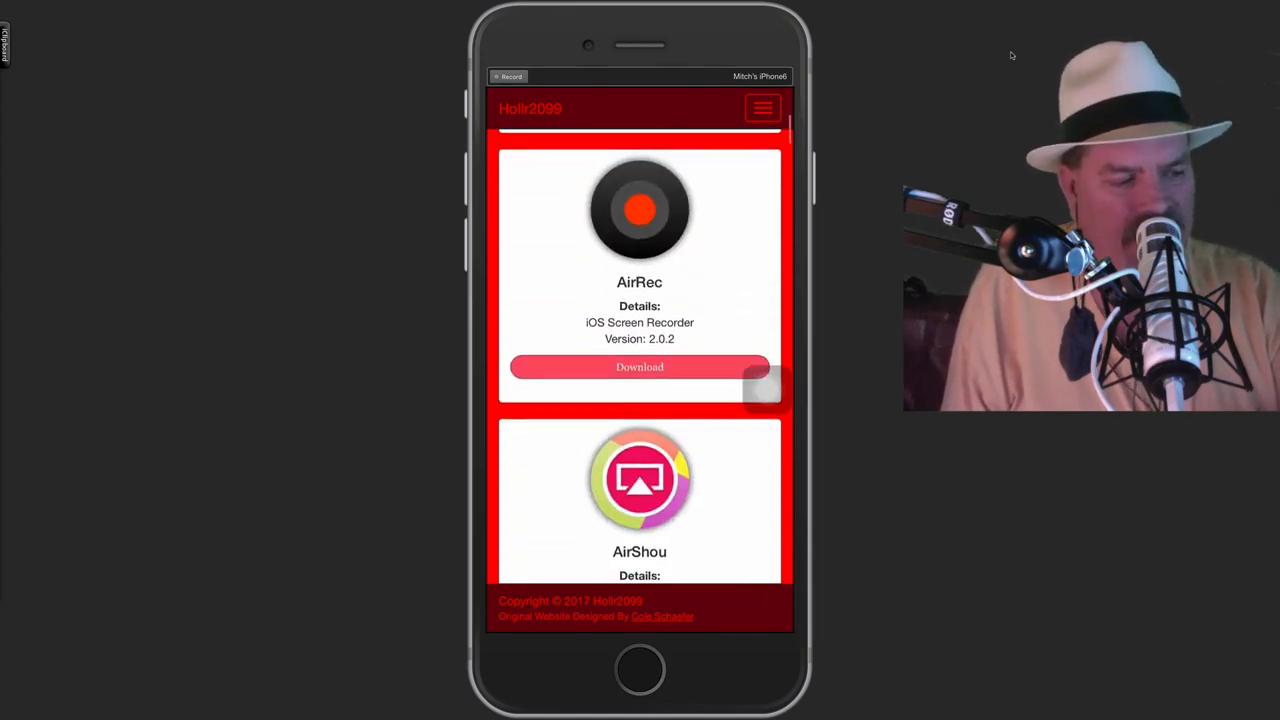
{"action": "scroll", "scroll_direction": "down", "scroll_amount": 3}
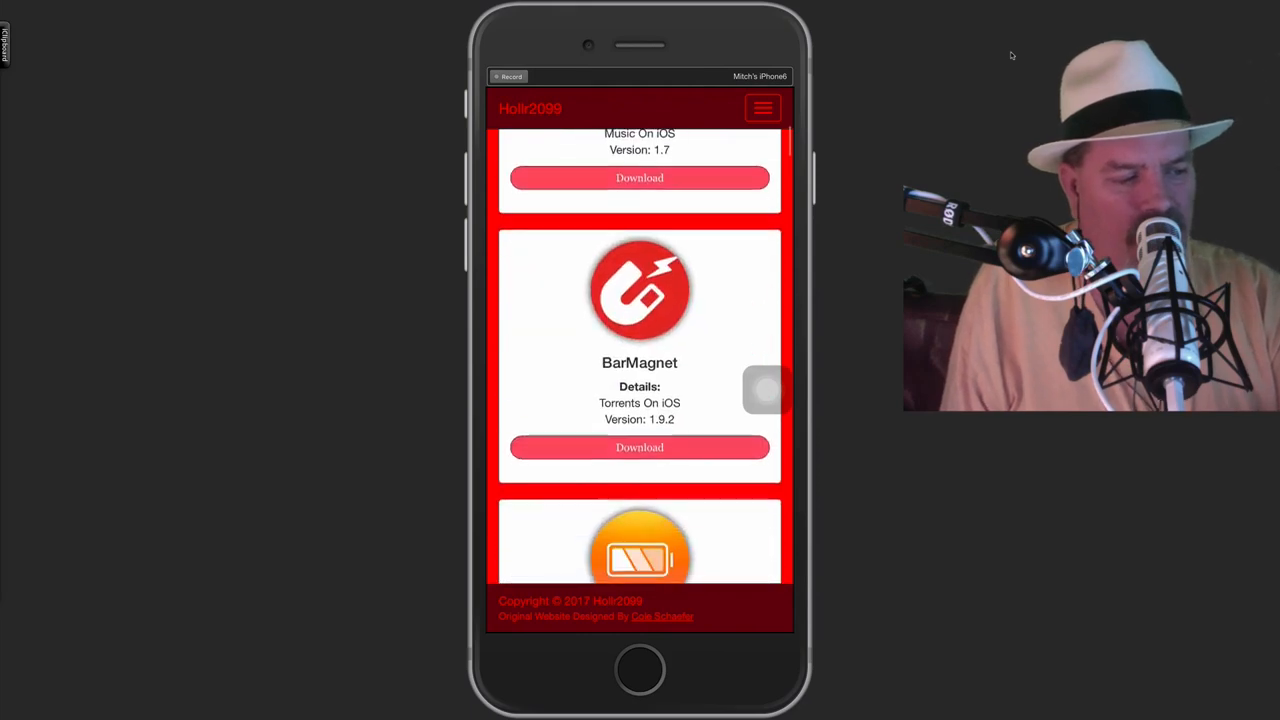
{"action": "scroll", "scroll_direction": "down", "scroll_amount": 3}
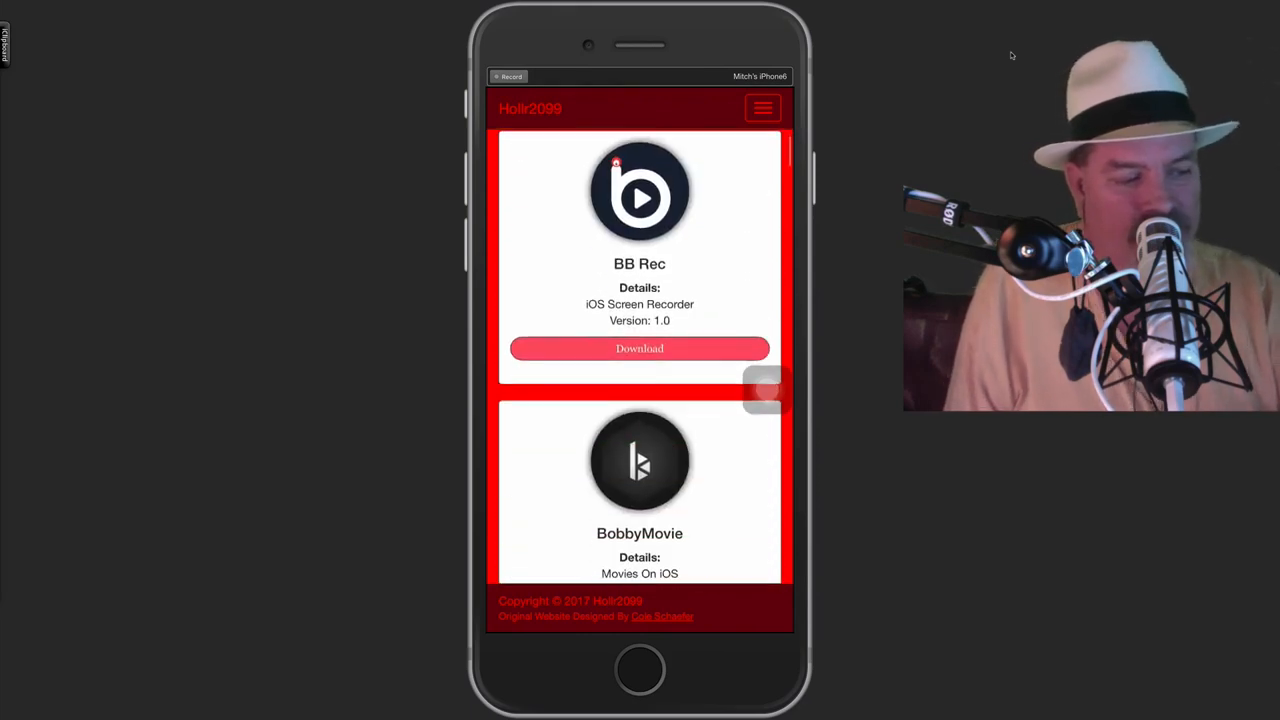
{"action": "scroll", "scroll_direction": "down", "scroll_amount": 3}
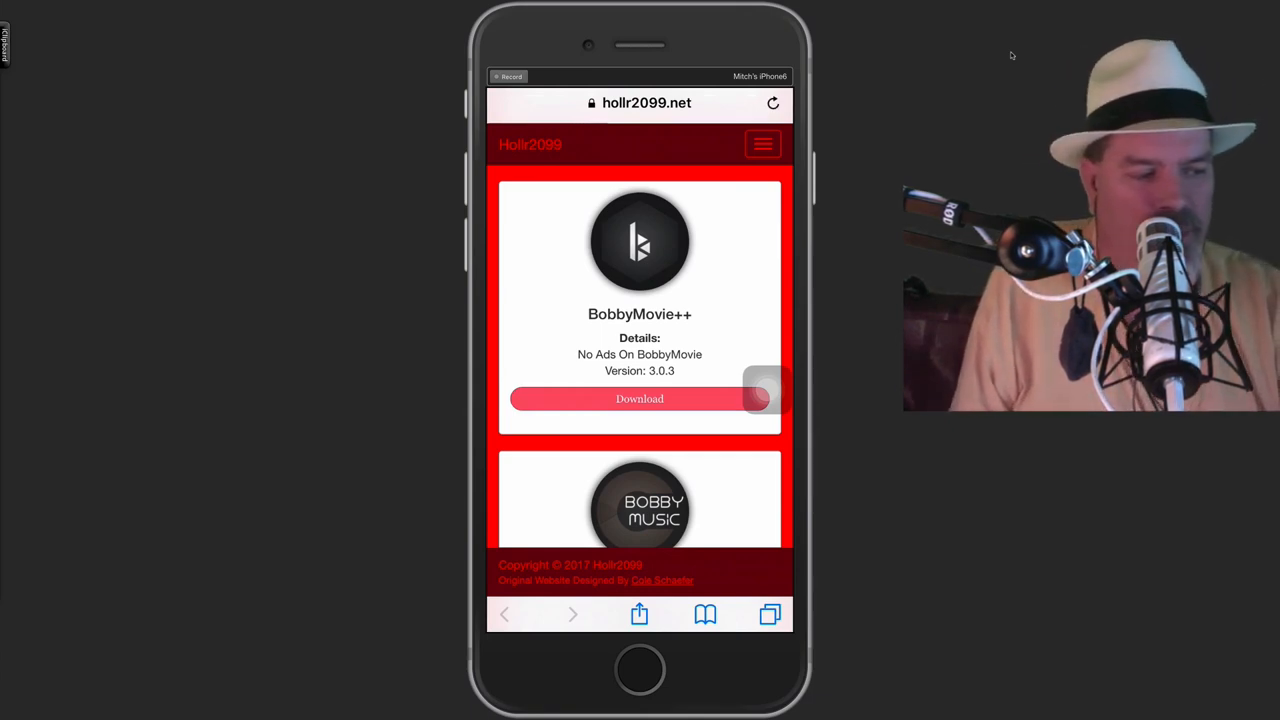
{"action": "left_click", "coordinate": [646, 102]}
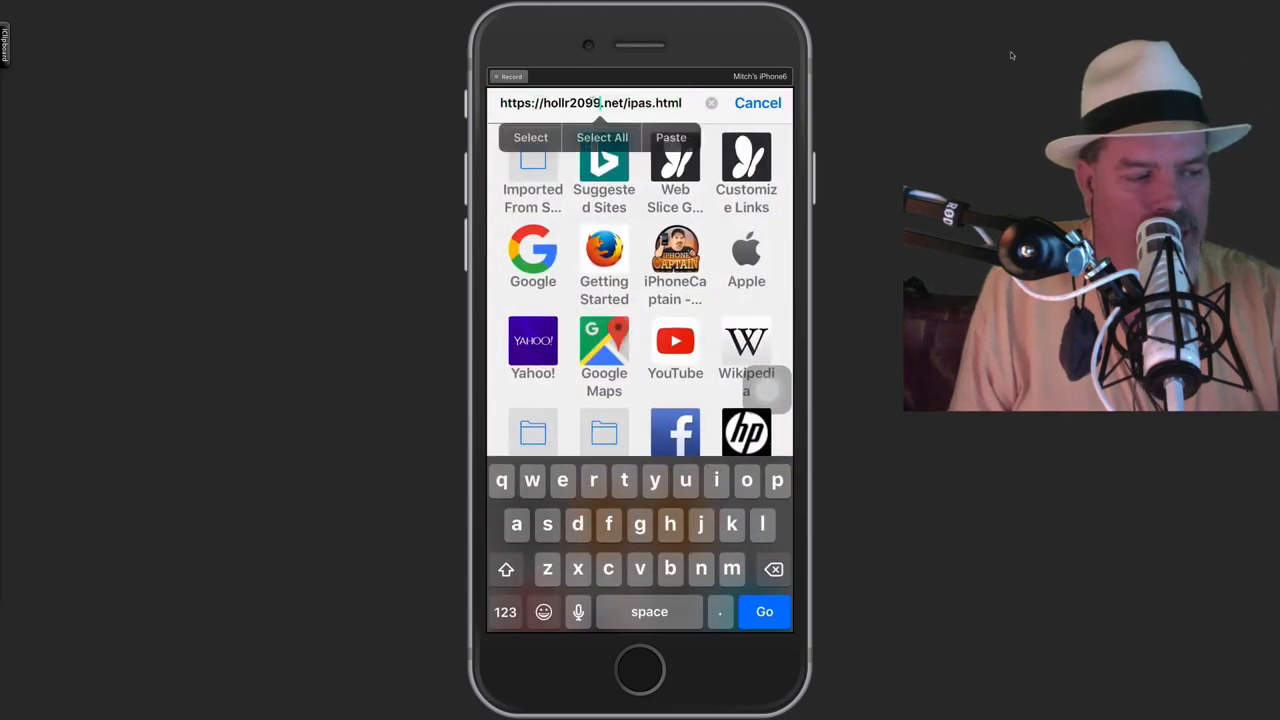
{"action": "left_click", "coordinate": [602, 137]}
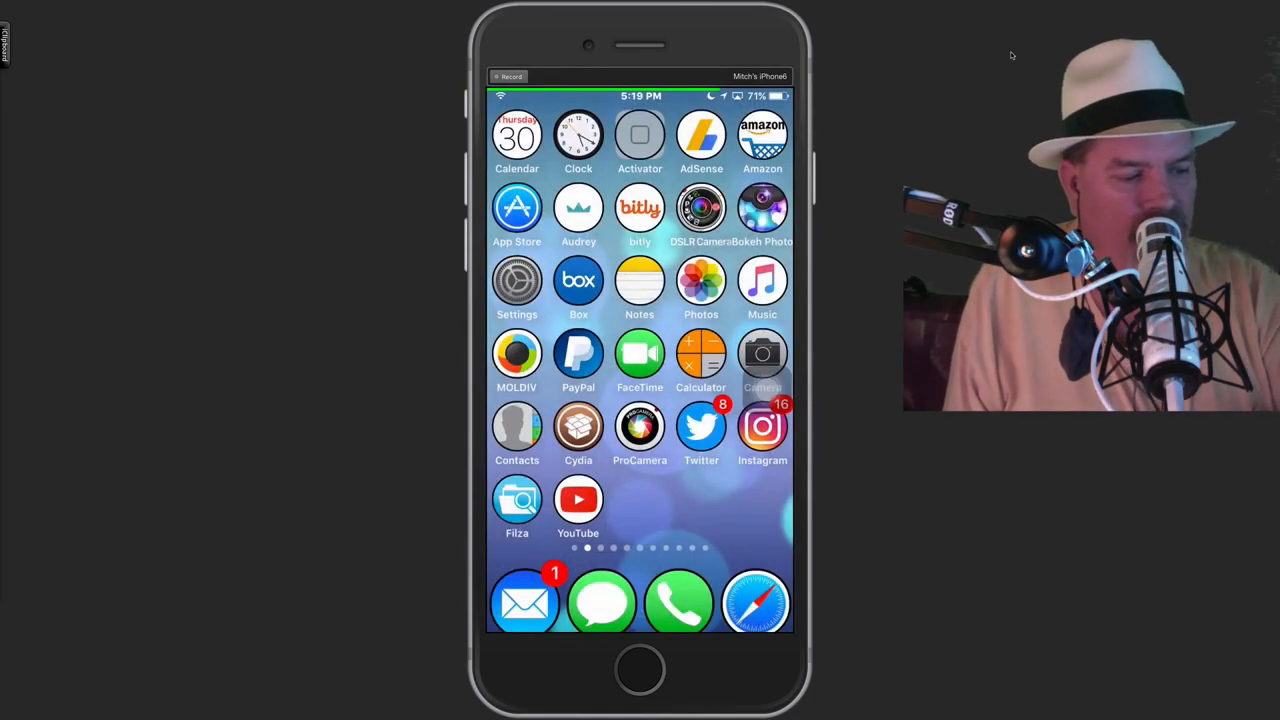
{"action": "scroll", "scroll_direction": "left", "scroll_amount": 3}
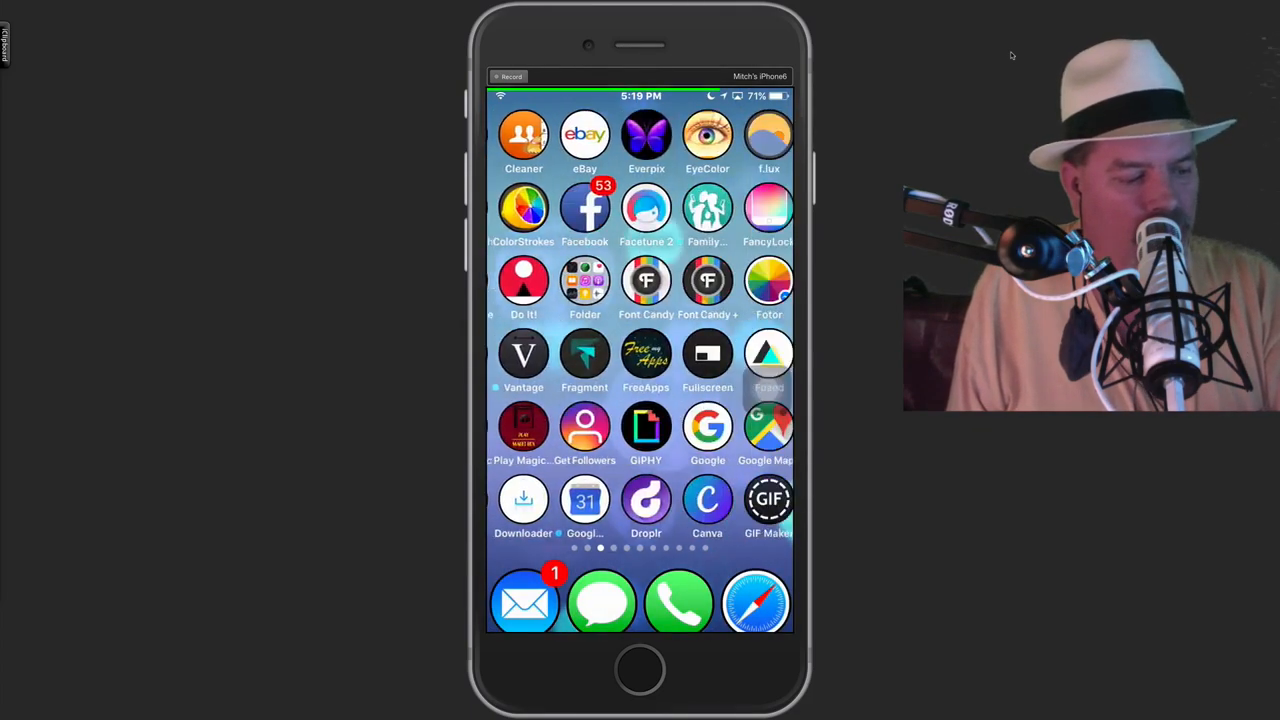
{"action": "scroll", "scroll_direction": "left", "scroll_amount": 3}
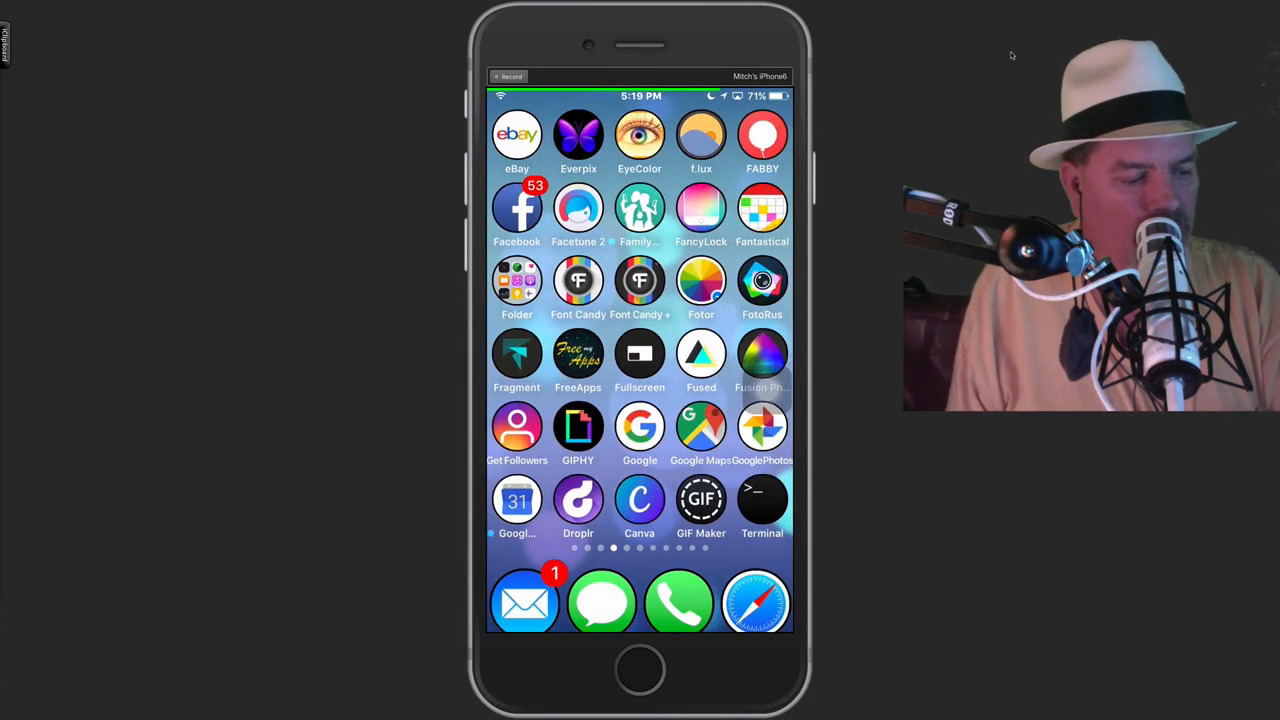
{"action": "left_click", "coordinate": [755, 600]}
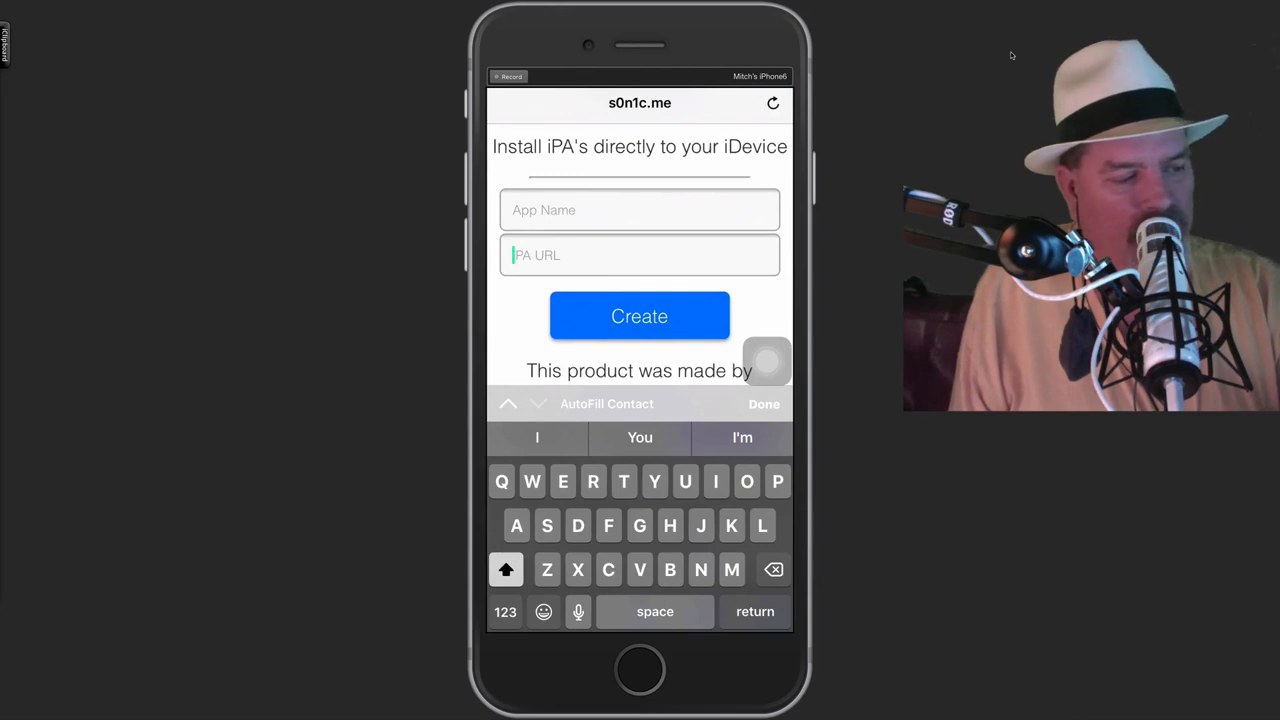
{"action": "type", "text": "https://hollr2099.net/ipas.html"}
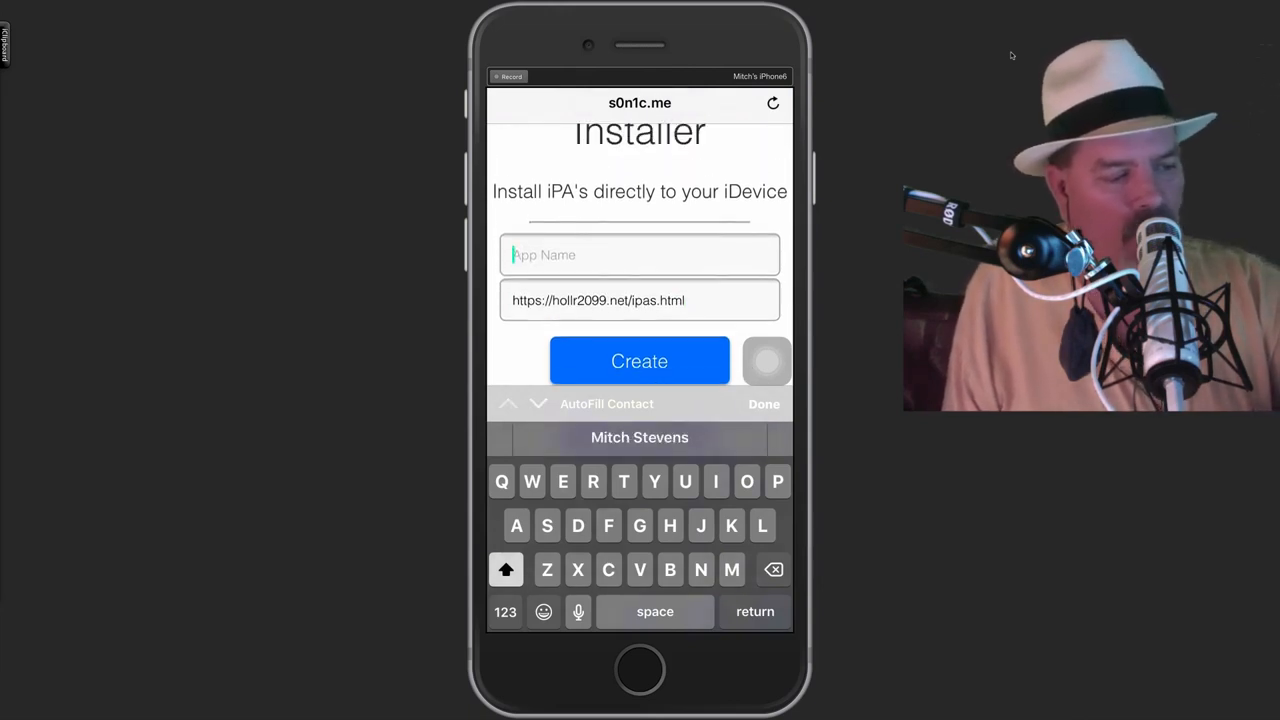
{"action": "type", "text": "Bobby"}
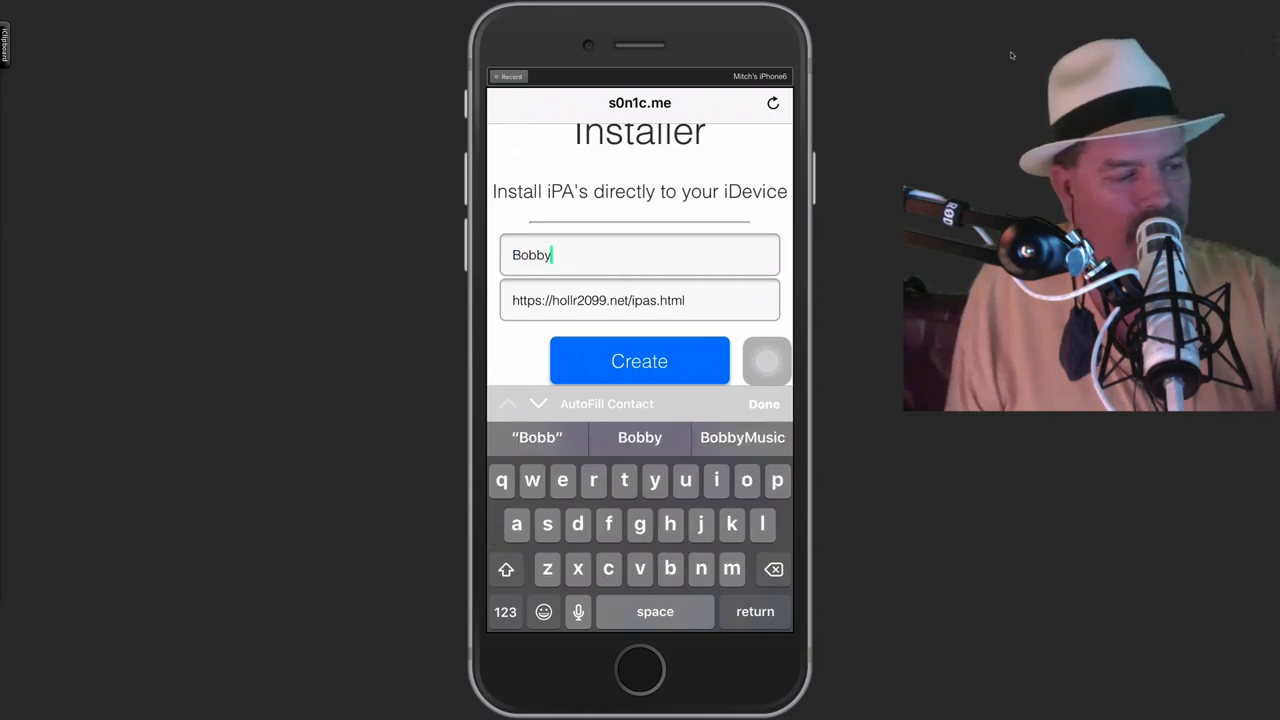
{"action": "left_click", "coordinate": [505, 611]}
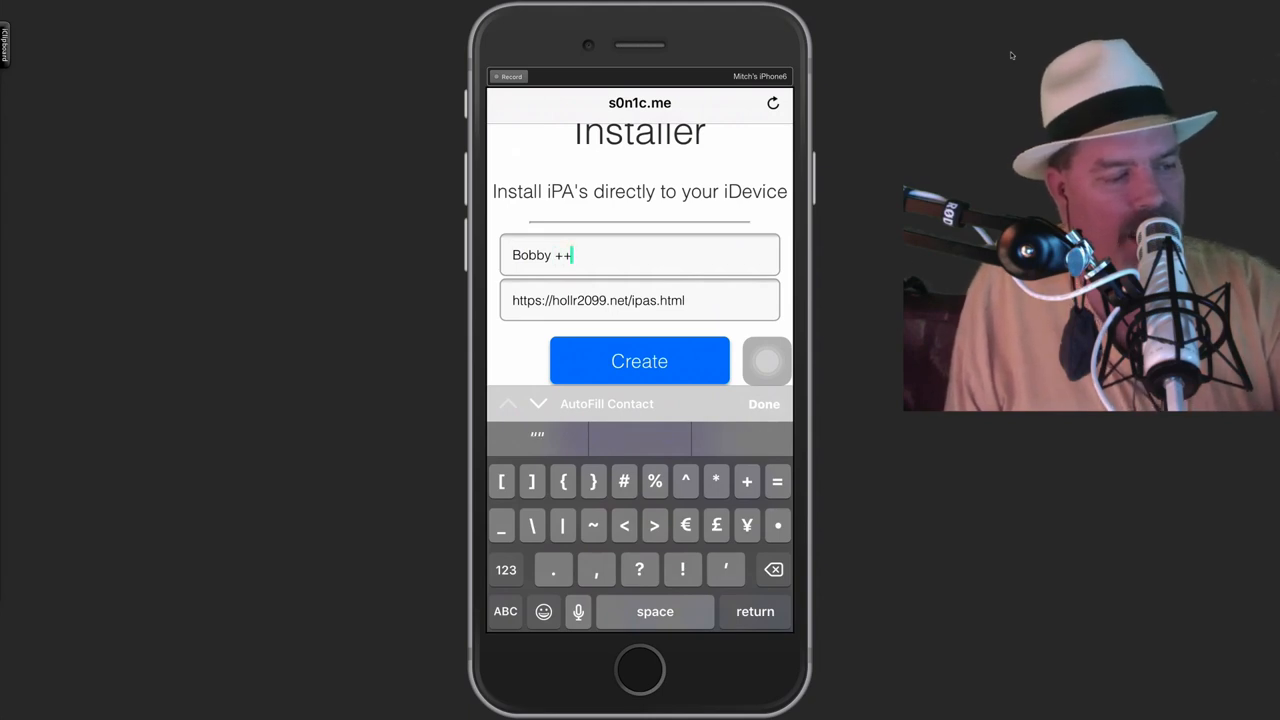
{"action": "left_click", "coordinate": [639, 361]}
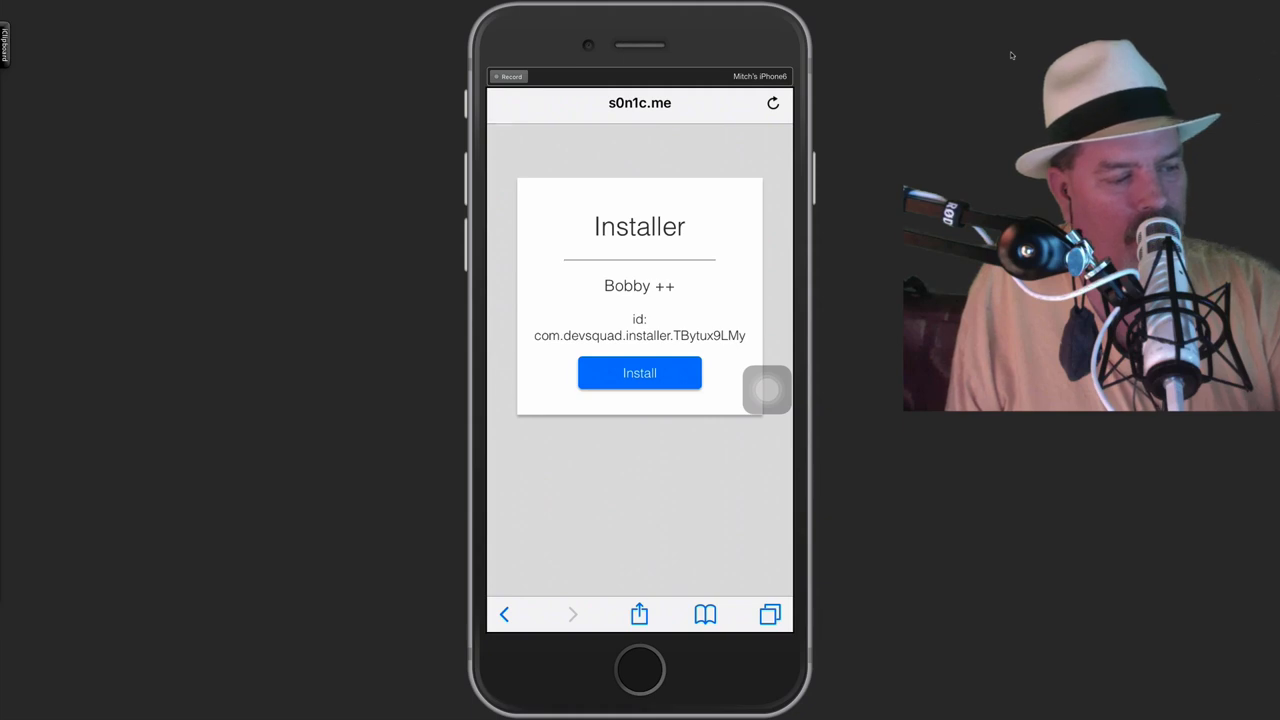
{"action": "left_click", "coordinate": [639, 372]}
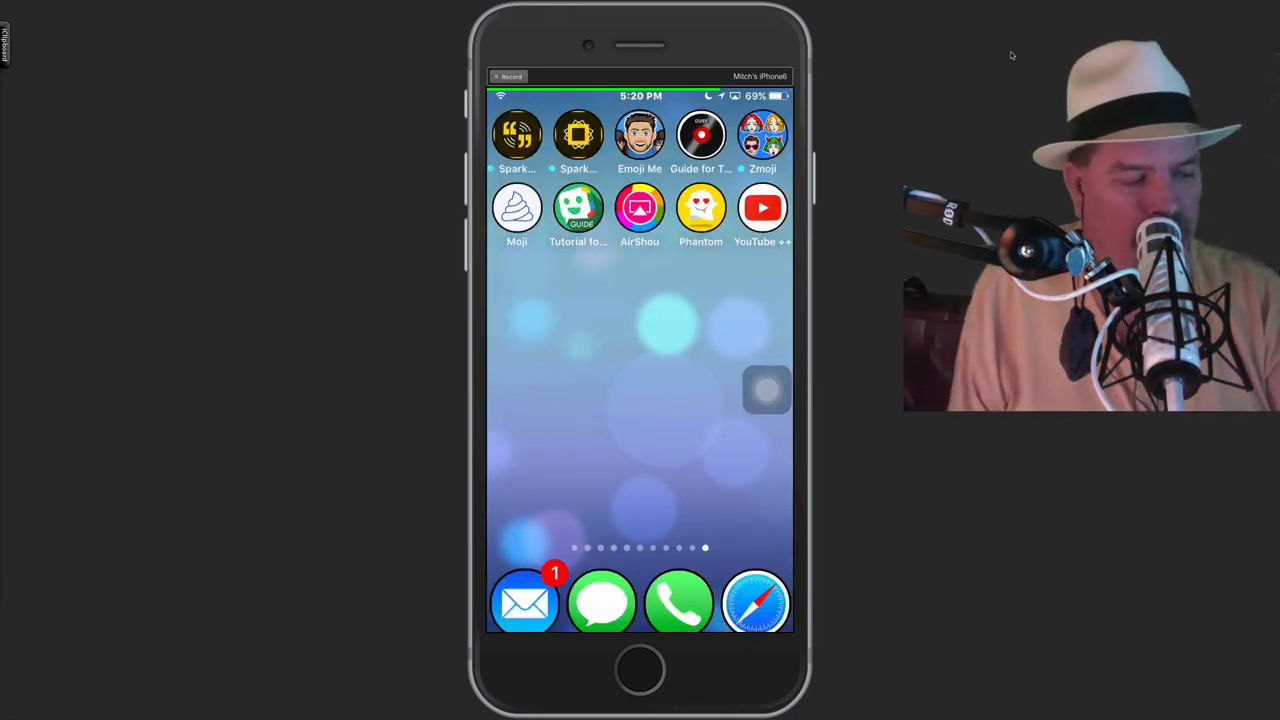
Step: Swipe through the home screen pages to find the BobbyMovie++ icon
{"action": "scroll", "scroll_direction": "left", "scroll_amount": 3}
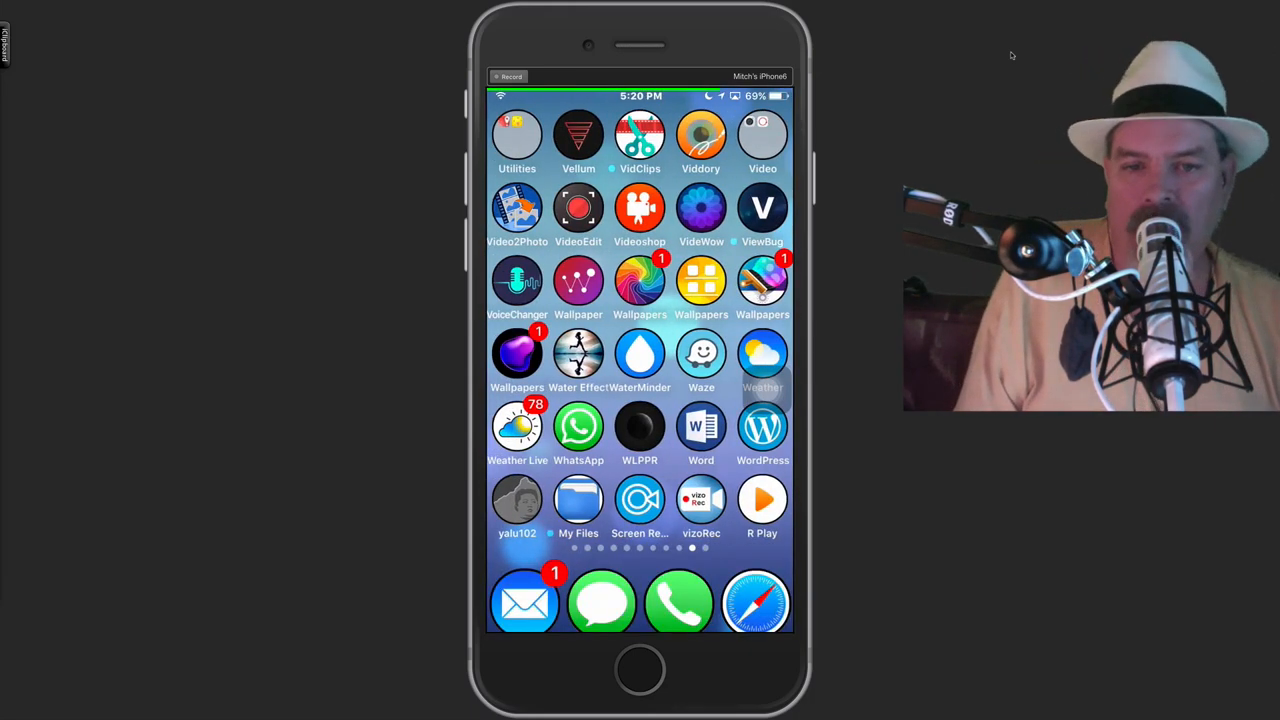
{"action": "scroll", "scroll_direction": "left", "scroll_amount": 3}
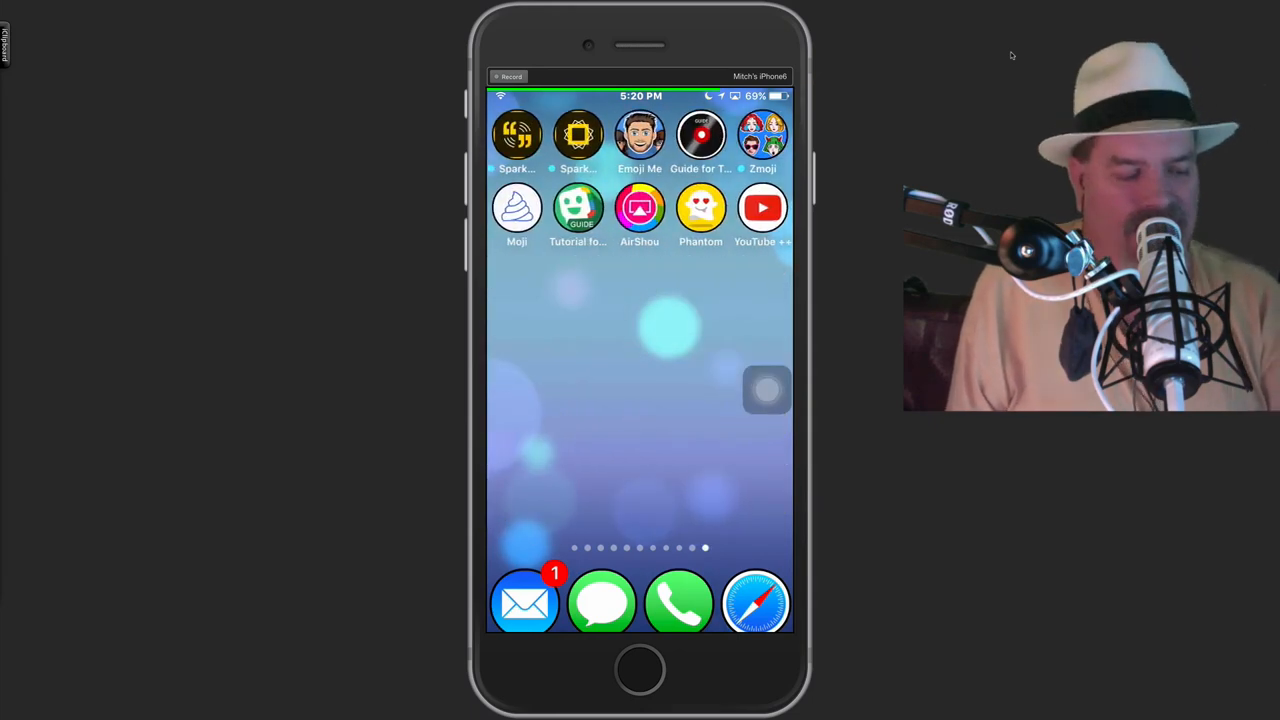
{"action": "scroll", "scroll_direction": "left", "scroll_amount": 3}
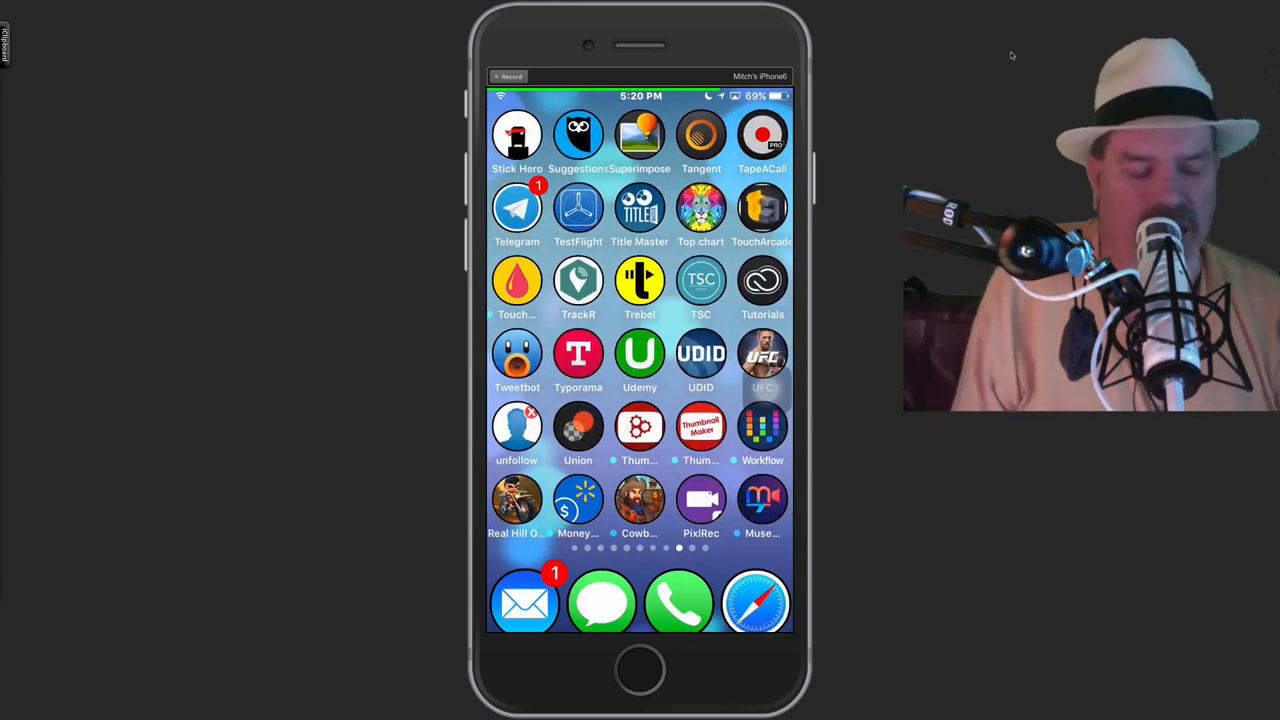
{"action": "scroll", "scroll_direction": "left", "scroll_amount": 3}
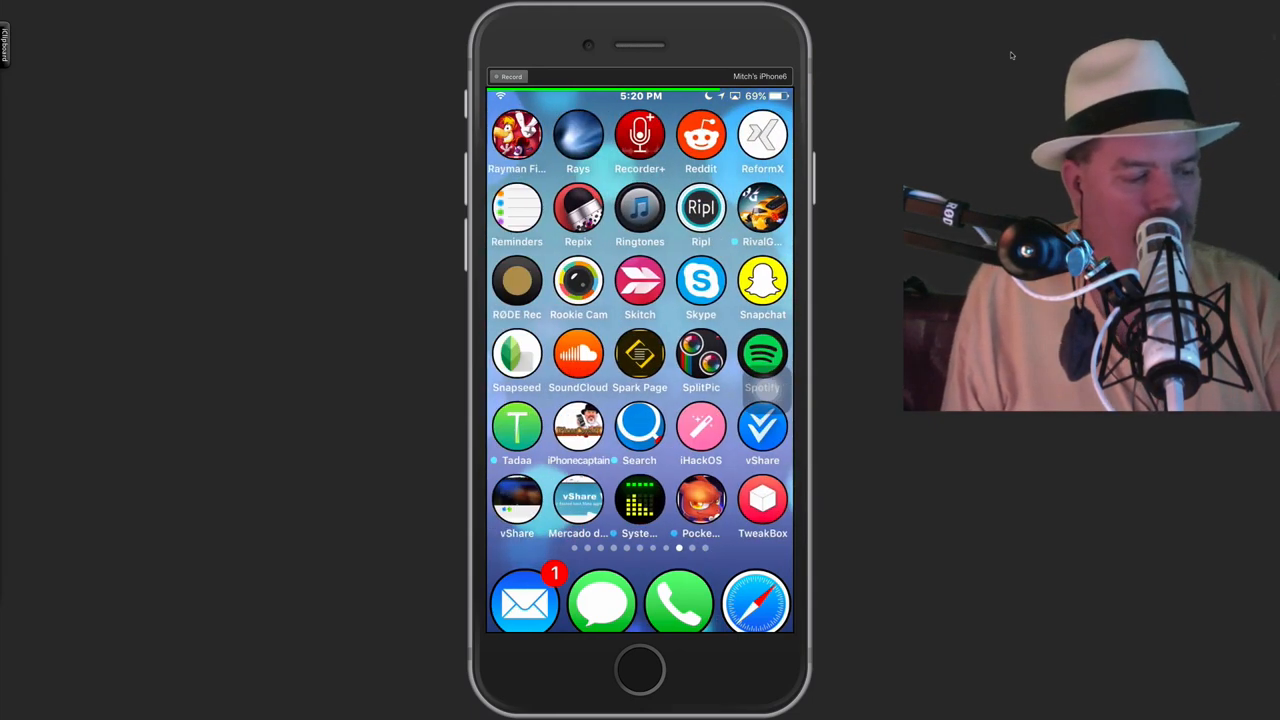
{"action": "scroll", "scroll_direction": "left", "scroll_amount": 3}
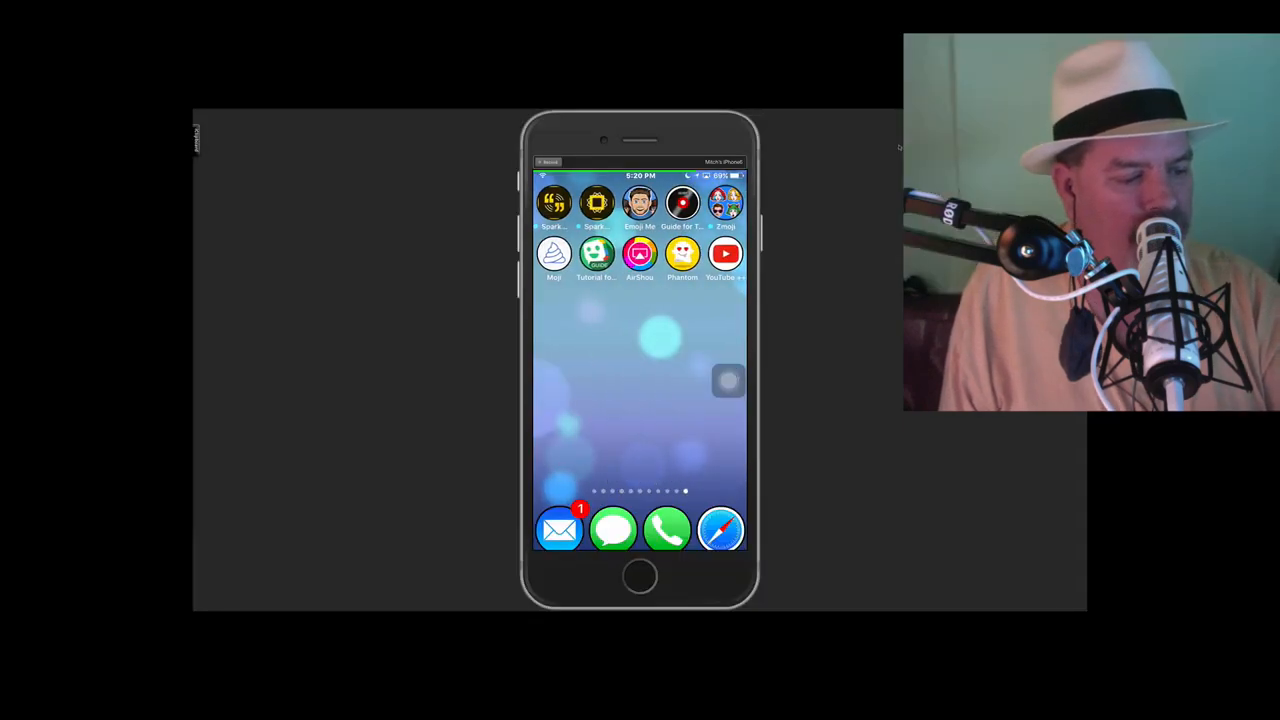
{"action": "scroll", "scroll_direction": "left", "scroll_amount": 3}
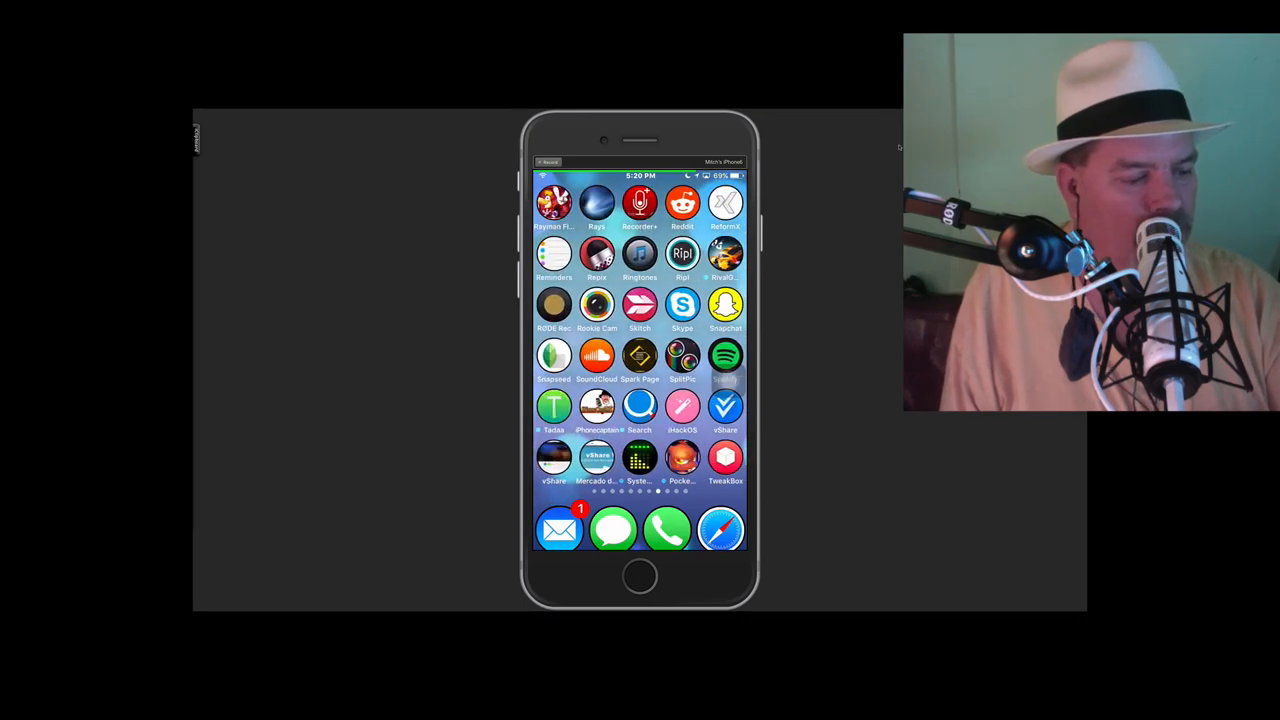
{"action": "scroll", "scroll_direction": "left", "scroll_amount": 3}
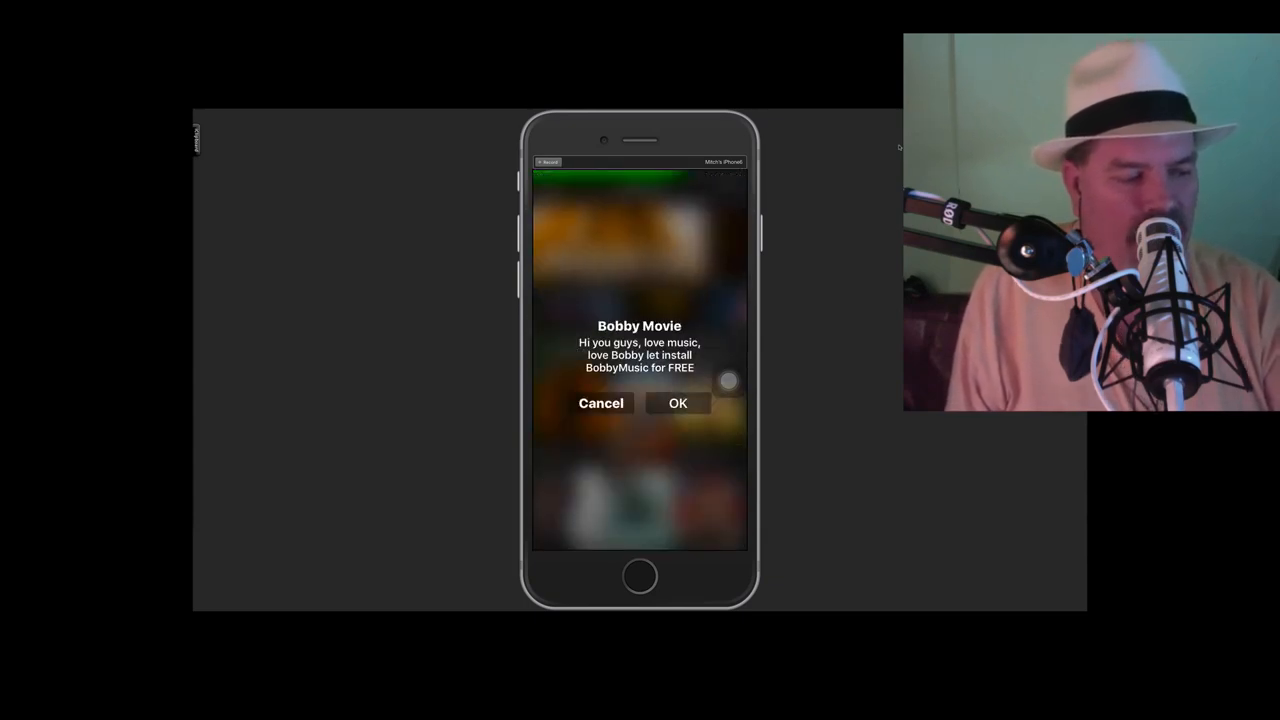
Step: Dismiss the Bobby Movie welcome alert and open the Fist Fight (2017) - HDTS movie
{"action": "left_click", "coordinate": [600, 403]}
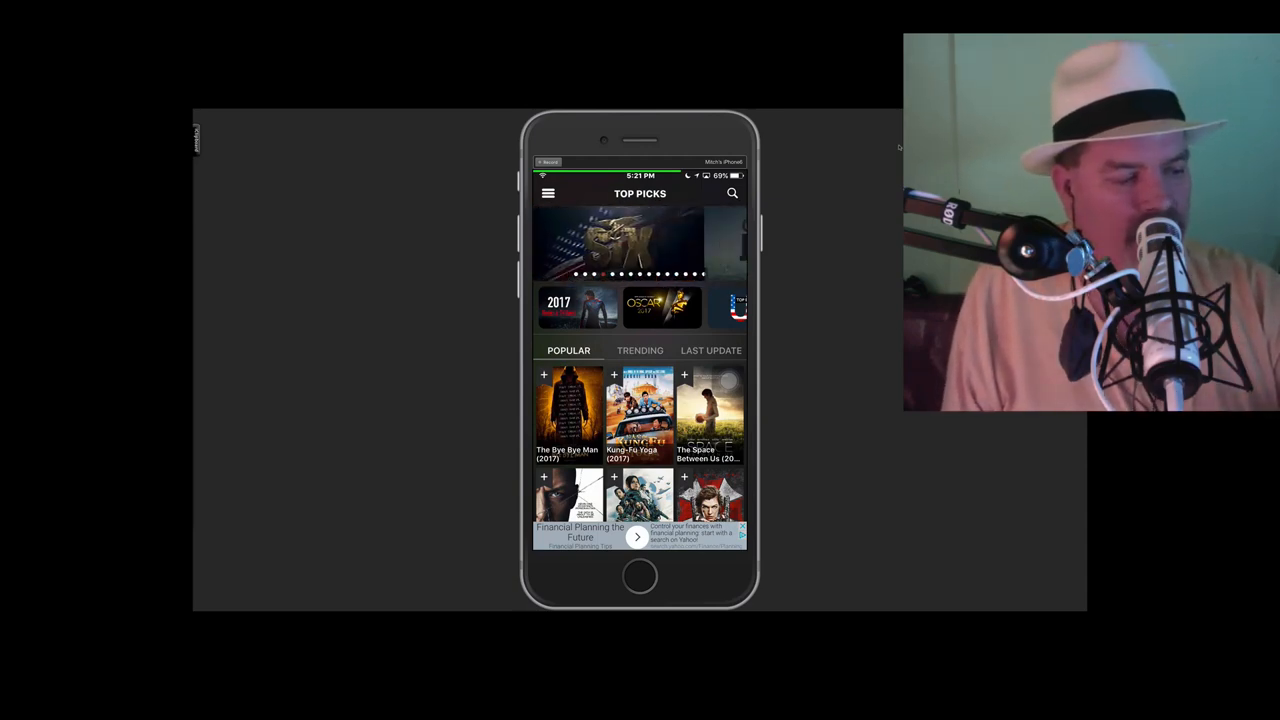
{"action": "scroll", "scroll_direction": "down", "scroll_amount": 3}
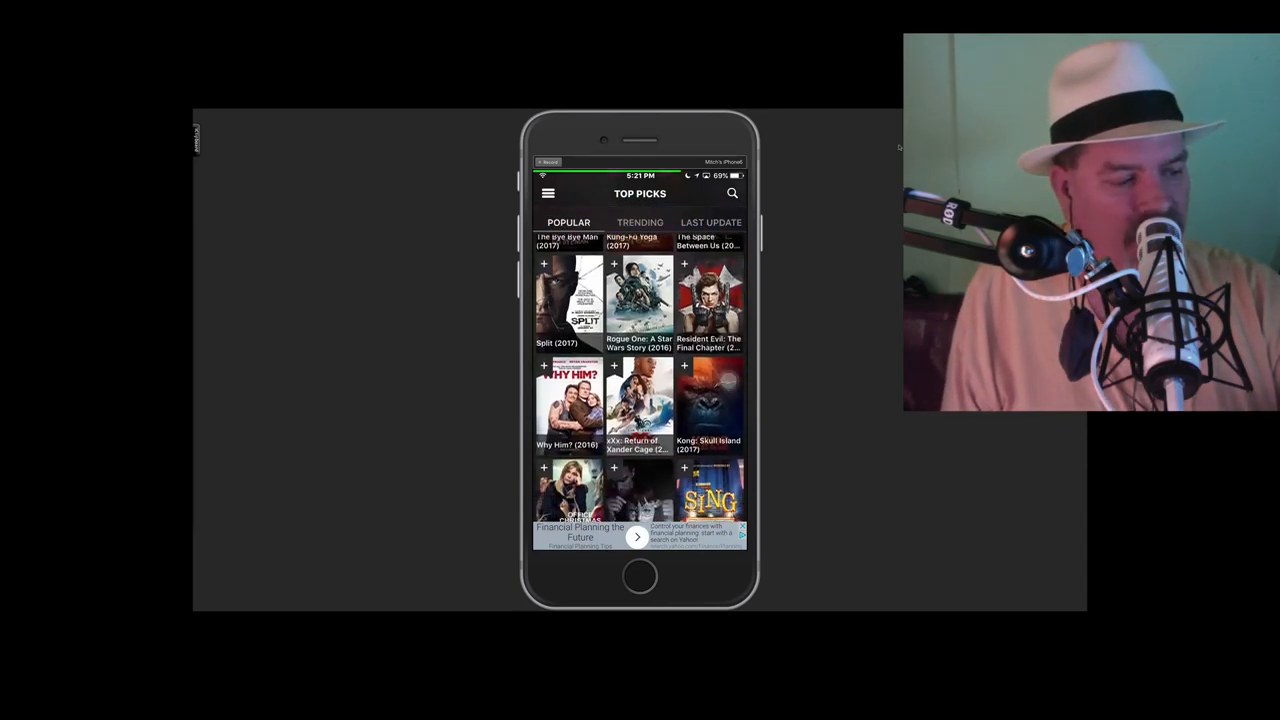
{"action": "scroll", "scroll_direction": "down", "scroll_amount": 3}
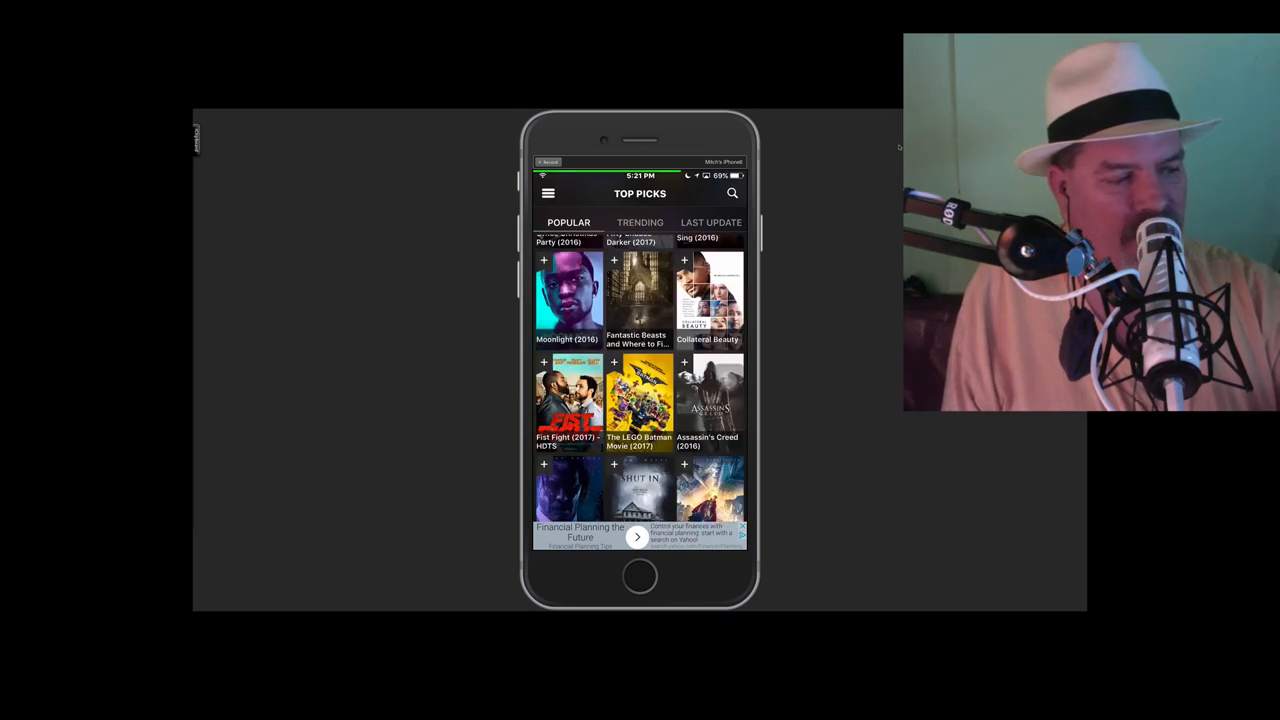
{"action": "left_click", "coordinate": [567, 400]}
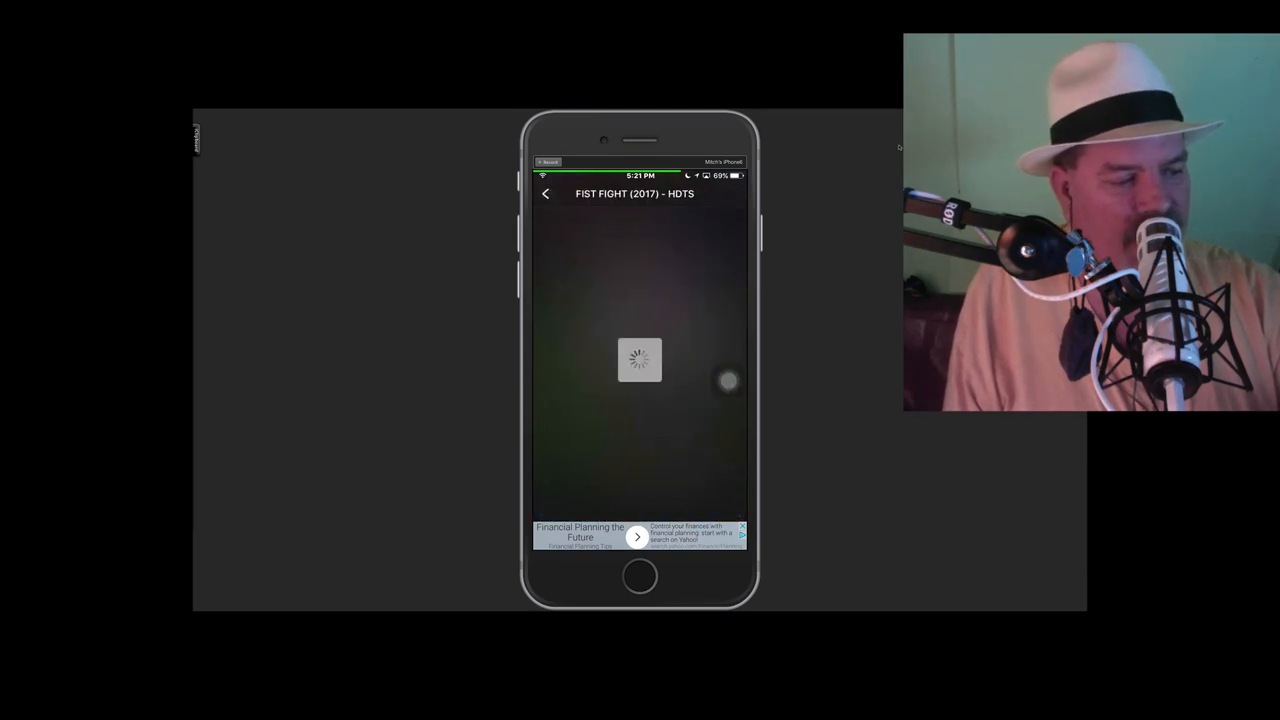